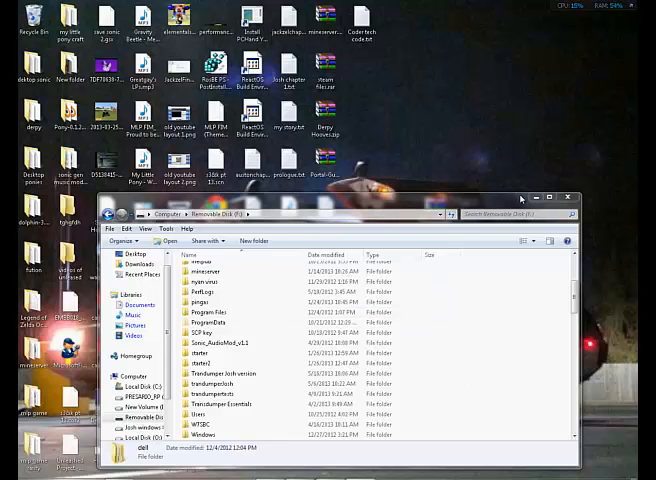
# Step: Close the Removable Disk Explorer window to reveal the DeLorean desktop
pyautogui.click(568, 196)
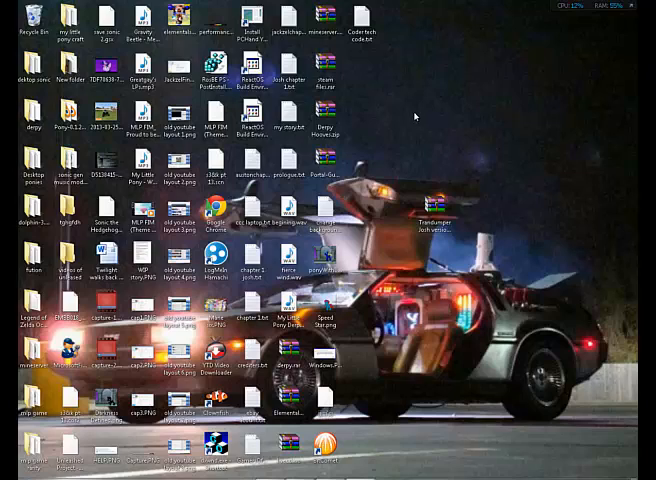
pyautogui.moveTo(442, 148)
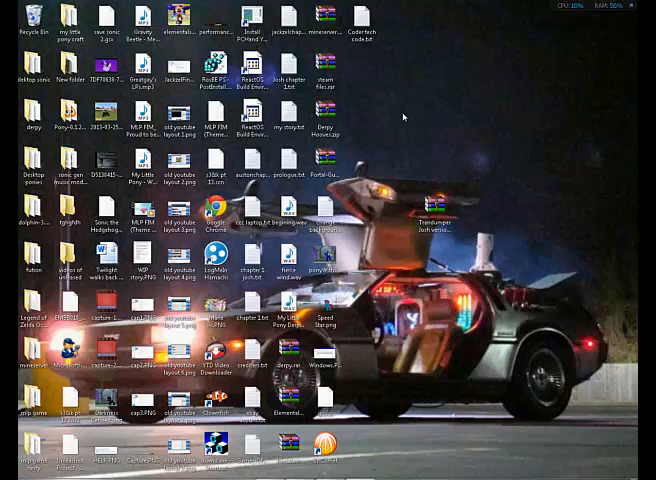
pyautogui.moveTo(504, 148)
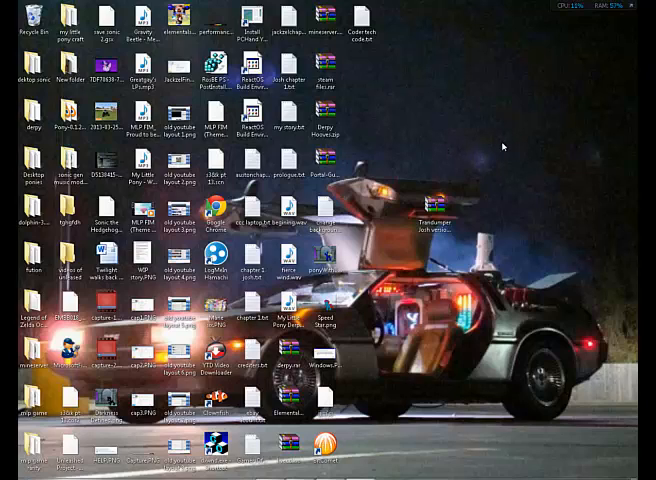
pyautogui.moveTo(480, 138)
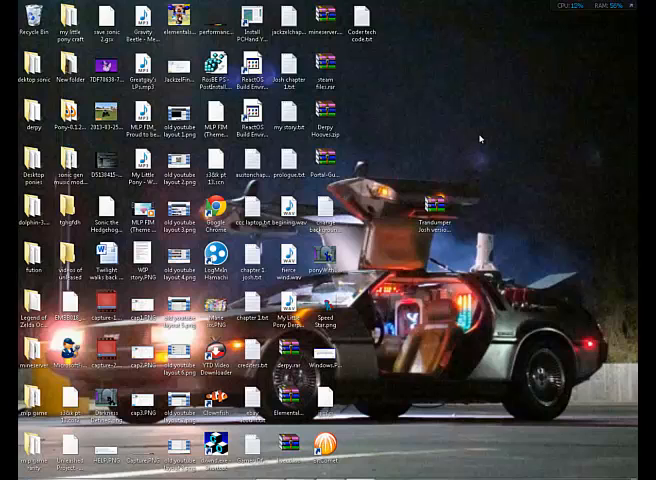
# Step: Open the TransDumper ZIP archive in WinRAR and dismiss the licence purchase reminder
pyautogui.click(434, 216)
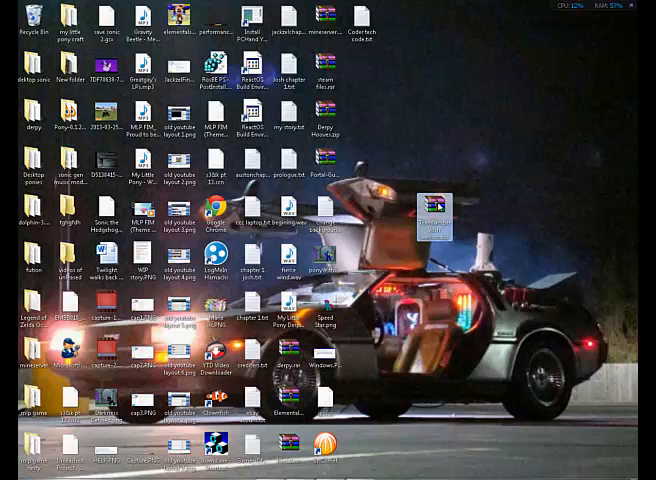
pyautogui.doubleClick(432, 218)
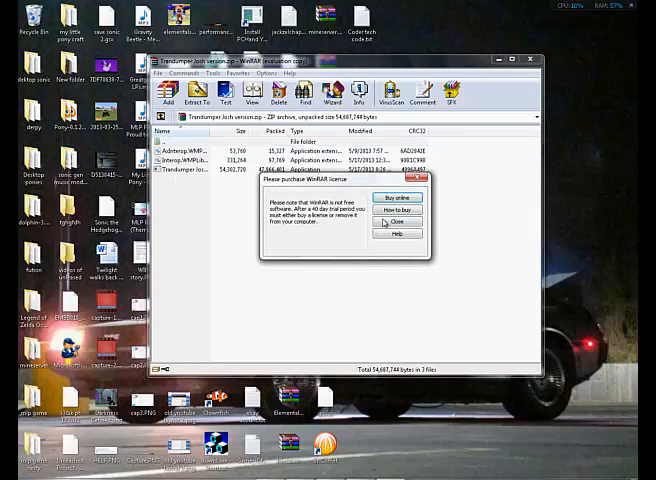
pyautogui.click(396, 220)
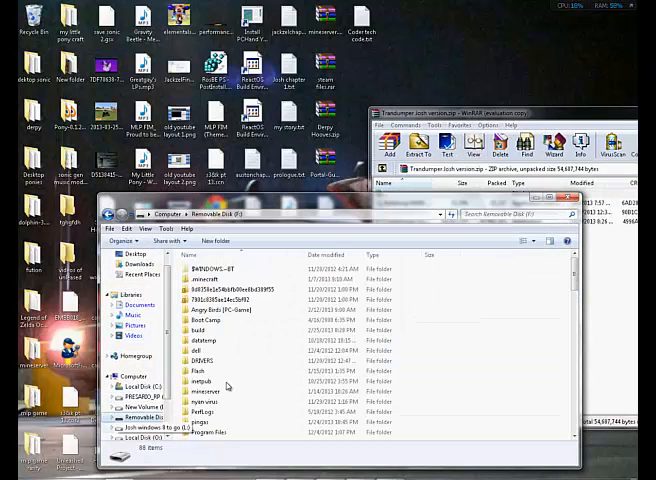
# Step: Open the TransDumper files subfolder on the removable disk in Explorer
pyautogui.scroll(-3)
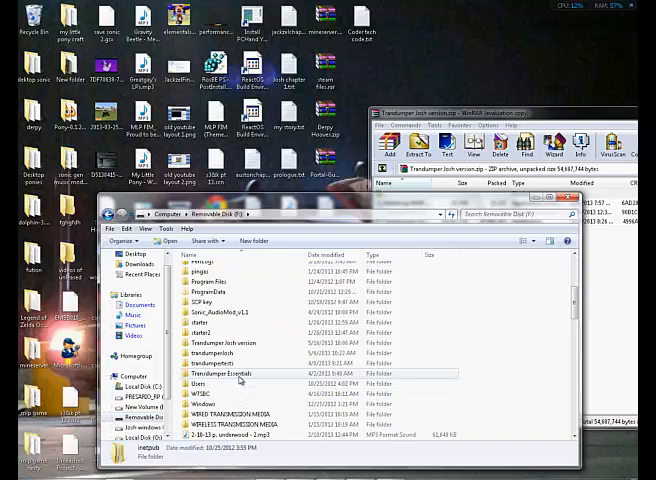
pyautogui.doubleClick(222, 372)
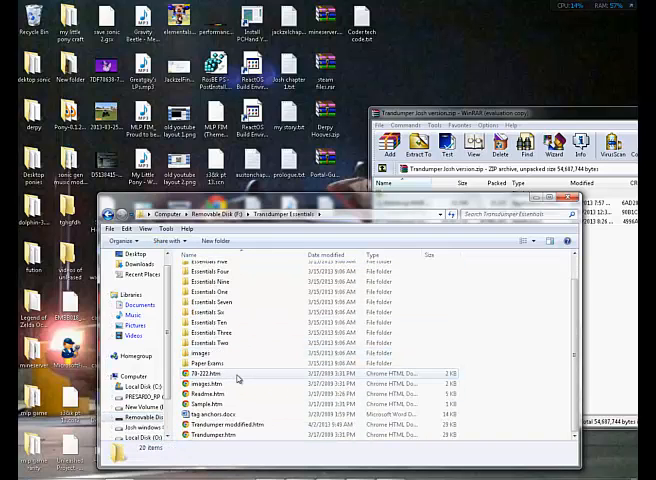
# Step: Launch Chrome and run a Google search for 'trandumper' from the suggestion list
pyautogui.click(210, 392)
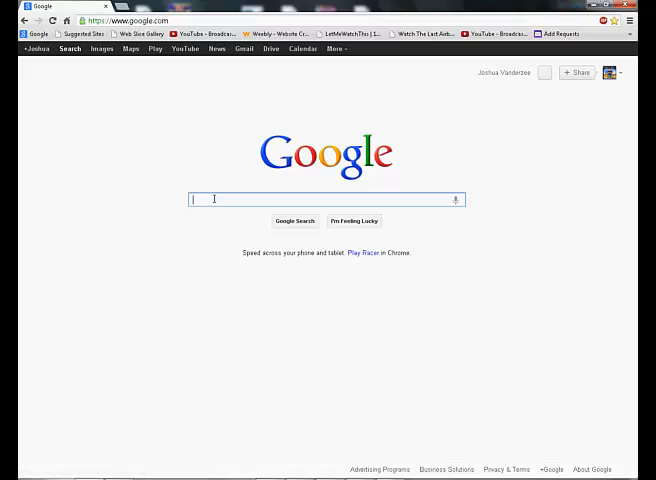
pyautogui.write('trandumper')
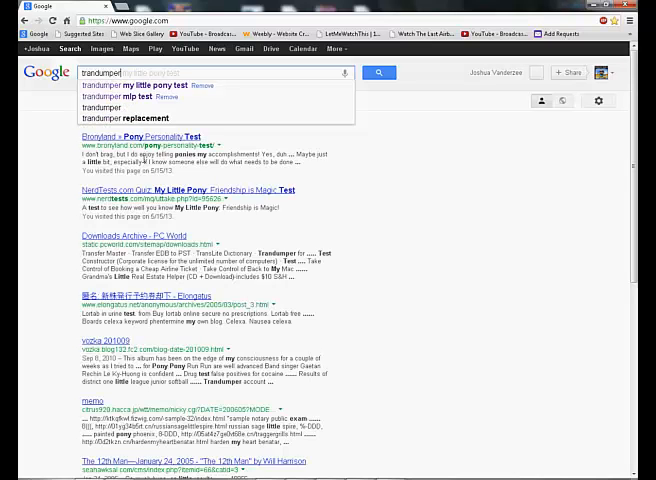
pyautogui.click(380, 72)
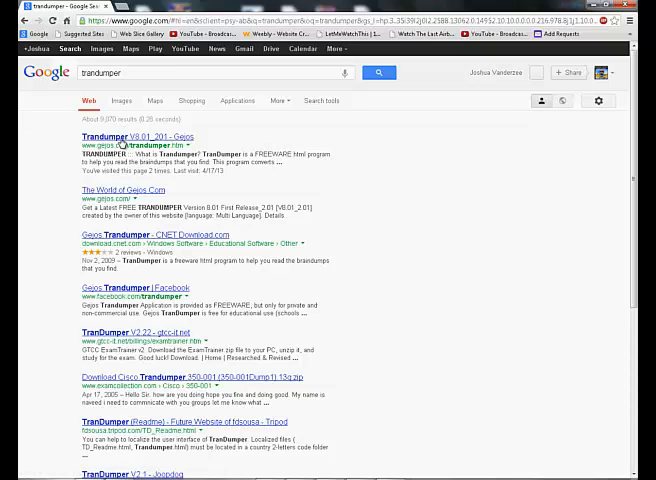
# Step: Review the Google results for TransDumper, including the Gigas download page at the top
pyautogui.click(128, 136)
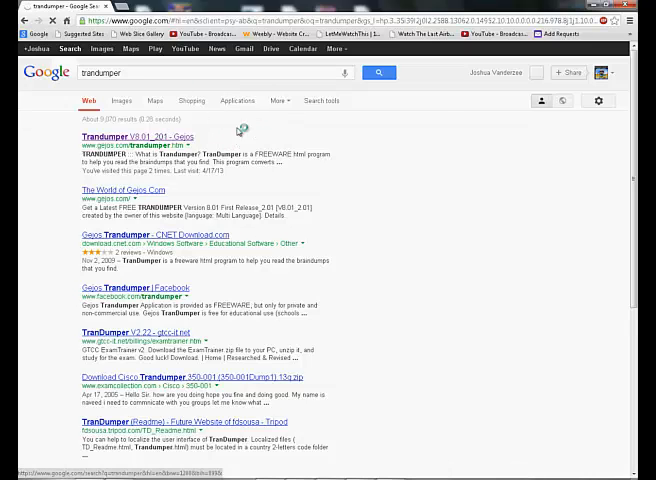
pyautogui.moveTo(256, 140)
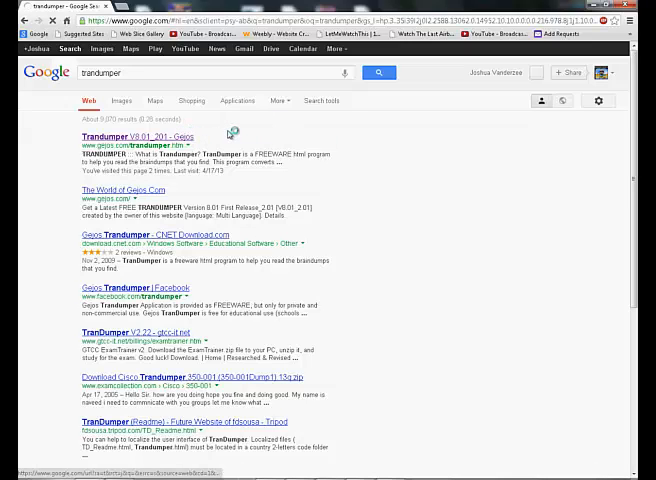
pyautogui.moveTo(362, 132)
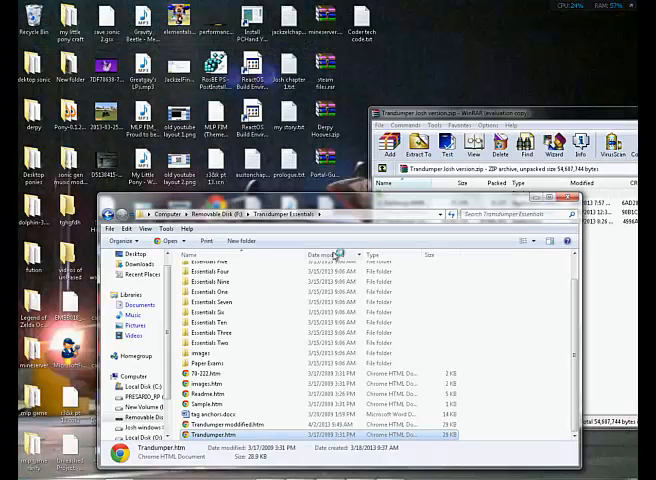
# Step: Open the TransDumper .hta page in Internet Explorer and allow its blocked scripts to run
pyautogui.rightClick(210, 424)
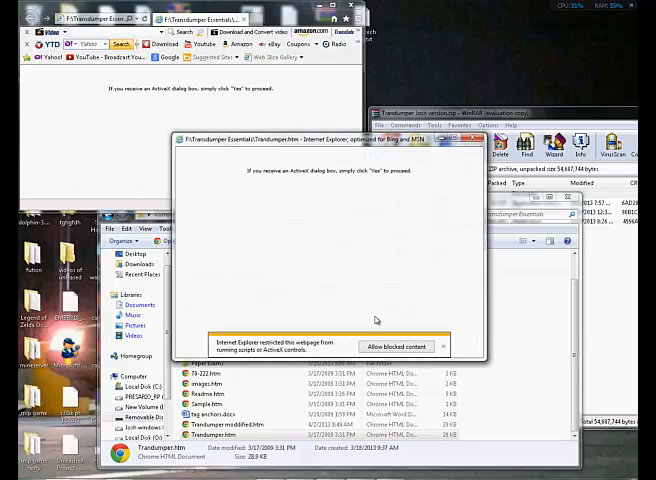
pyautogui.click(396, 346)
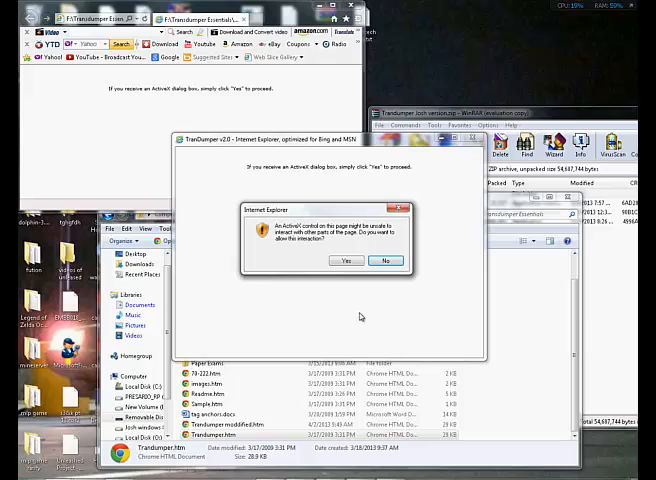
pyautogui.click(346, 260)
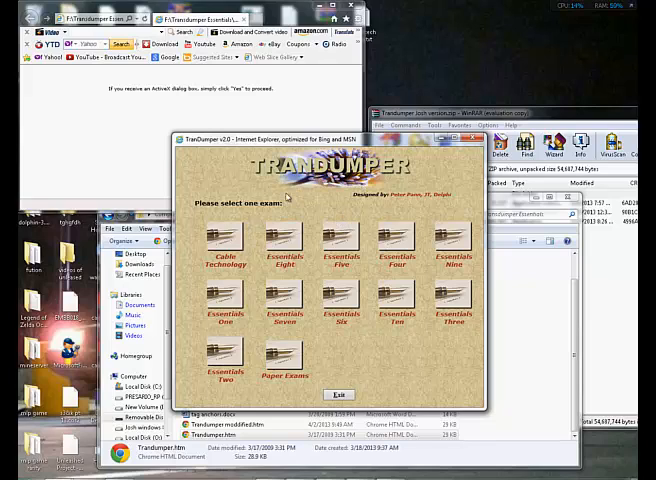
pyautogui.moveTo(334, 216)
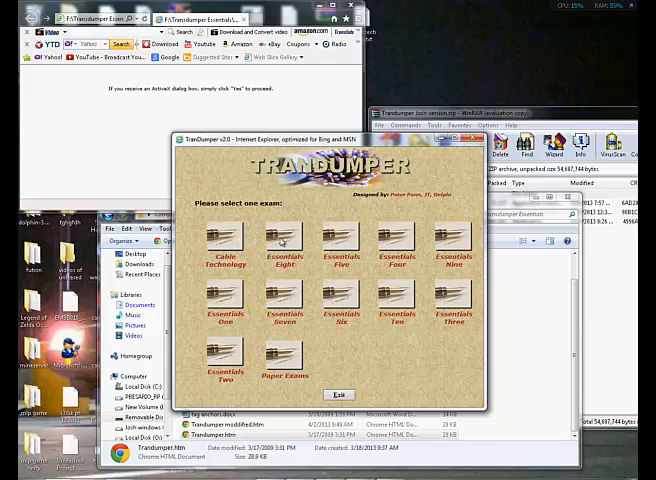
pyautogui.moveTo(340, 240)
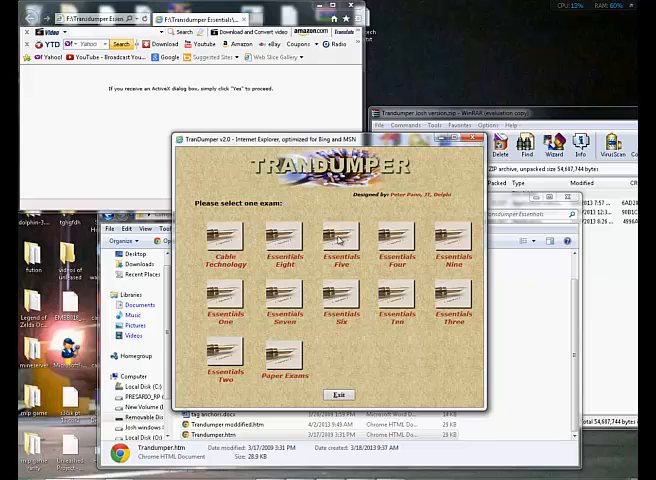
pyautogui.moveTo(440, 296)
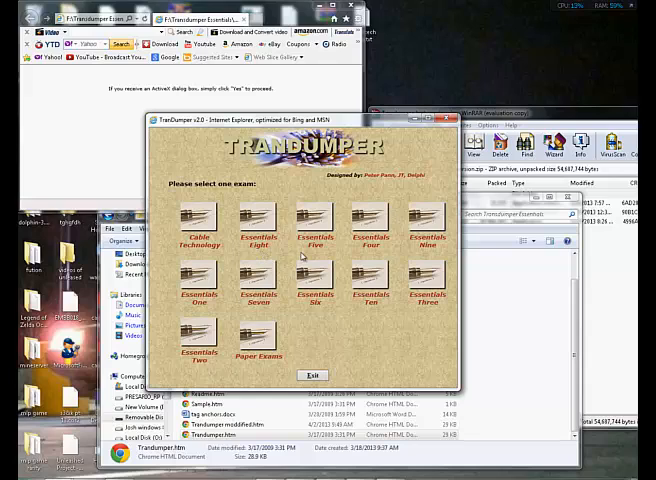
pyautogui.moveTo(328, 220)
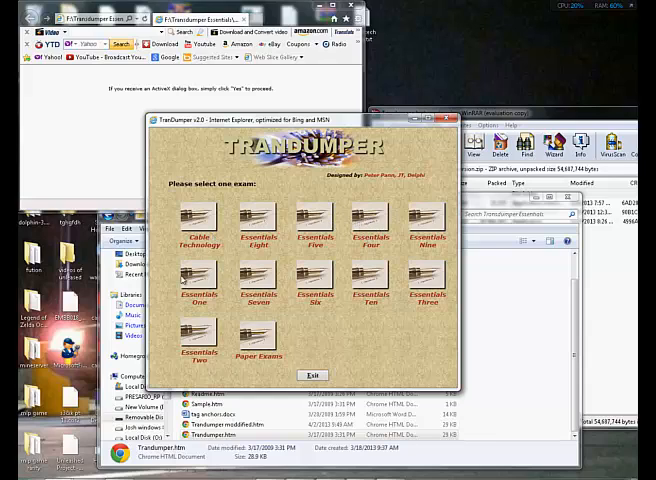
pyautogui.moveTo(426, 166)
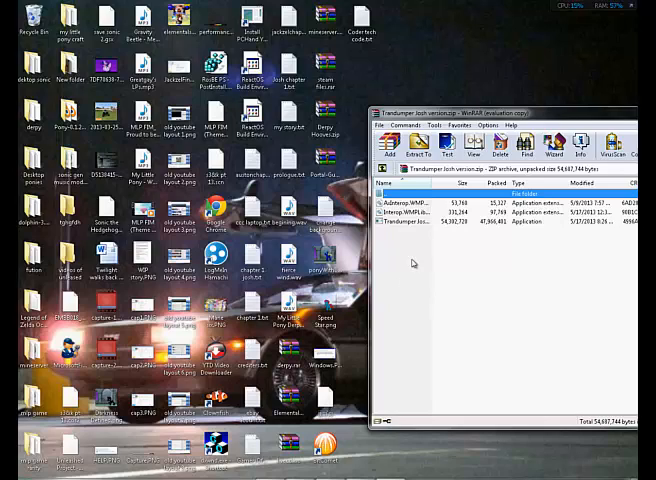
pyautogui.moveTo(406, 308)
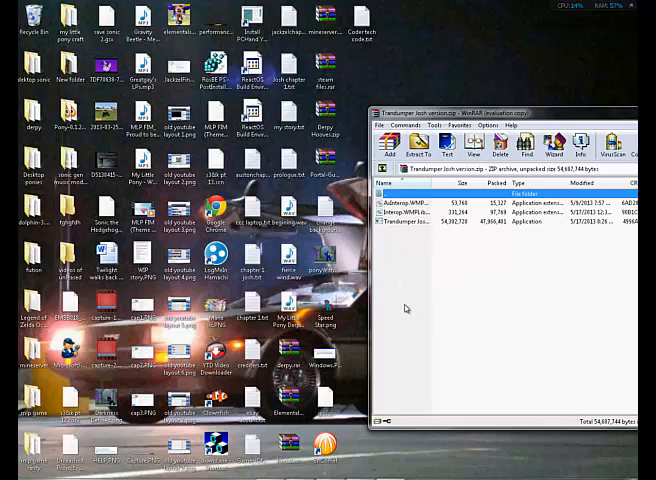
pyautogui.moveTo(420, 298)
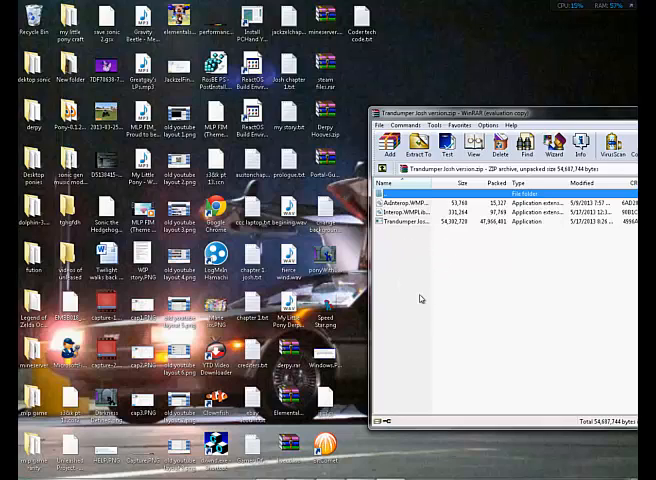
pyautogui.moveTo(428, 220)
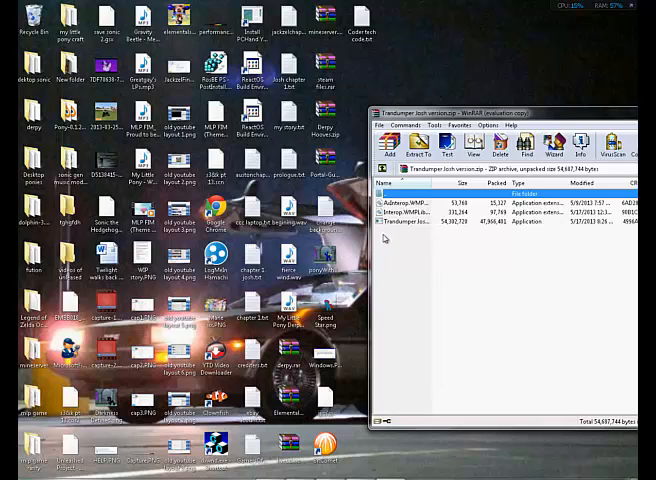
pyautogui.click(420, 222)
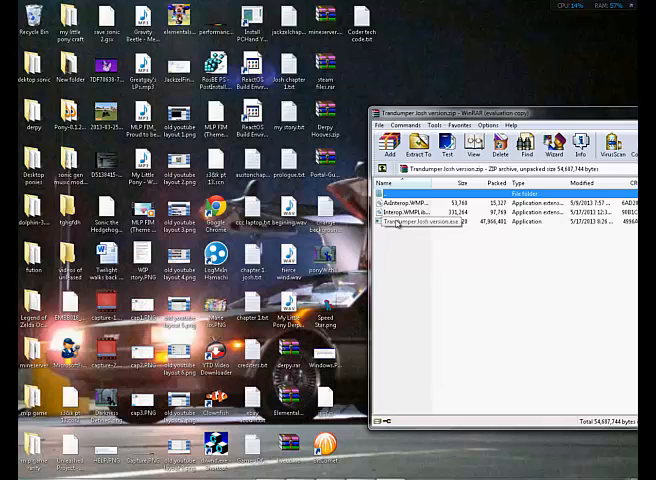
# Step: Launch the TransDumper desktop executable from the archive to show its exam file catalogue
pyautogui.click(420, 222)
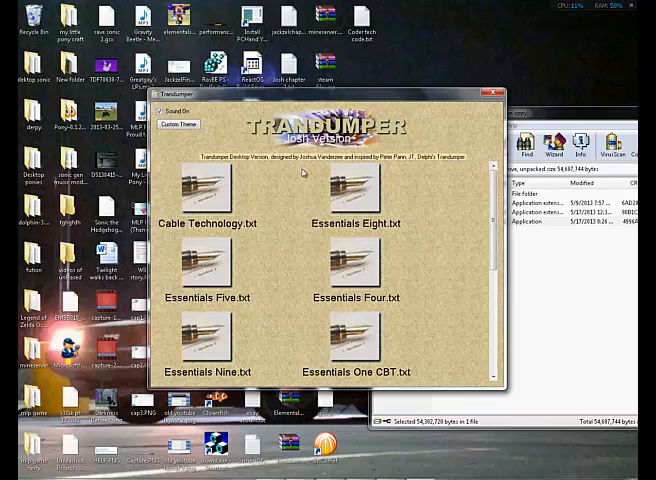
pyautogui.moveTo(378, 200)
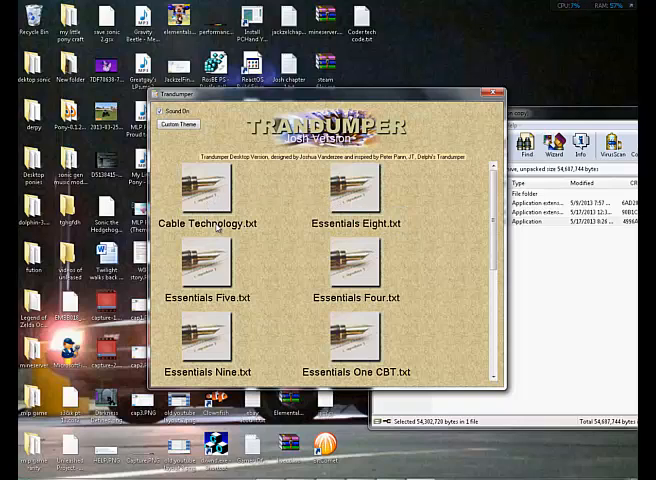
pyautogui.moveTo(208, 264)
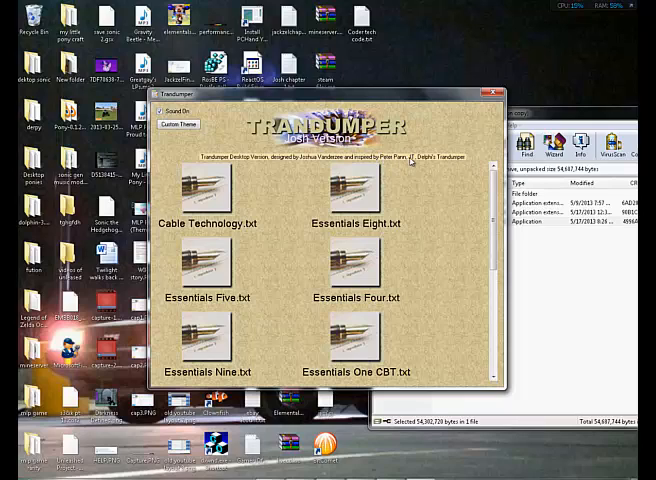
pyautogui.moveTo(414, 160)
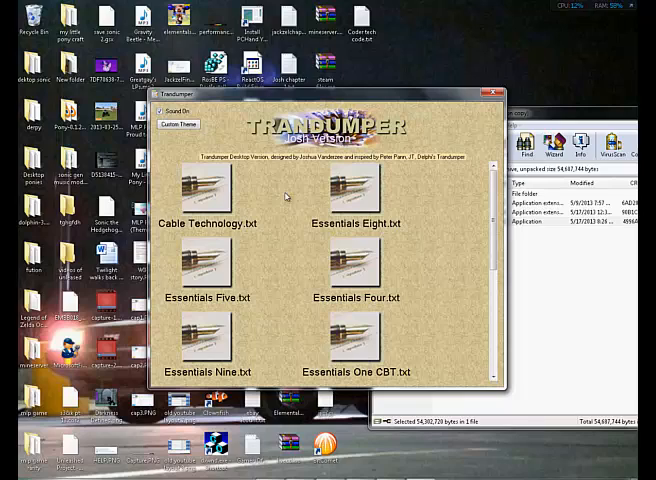
pyautogui.moveTo(150, 338)
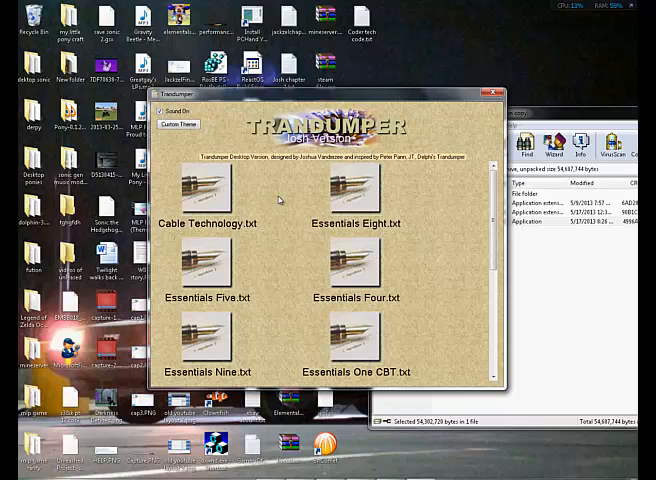
pyautogui.moveTo(278, 208)
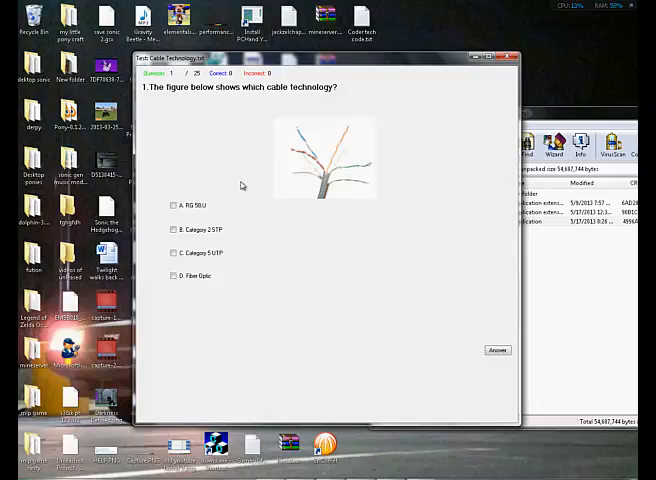
pyautogui.moveTo(218, 146)
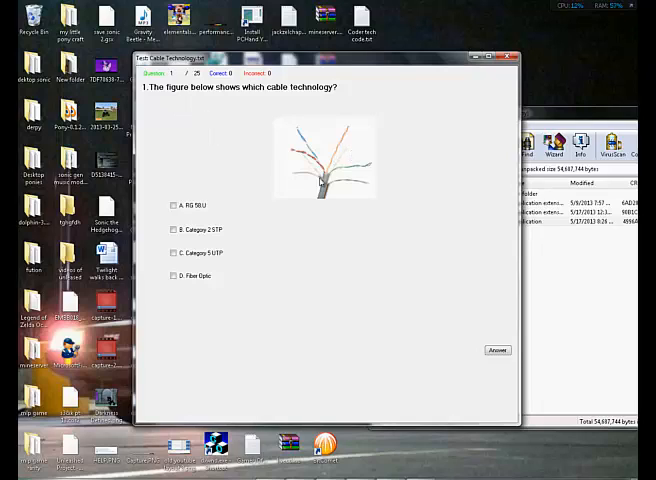
pyautogui.moveTo(416, 142)
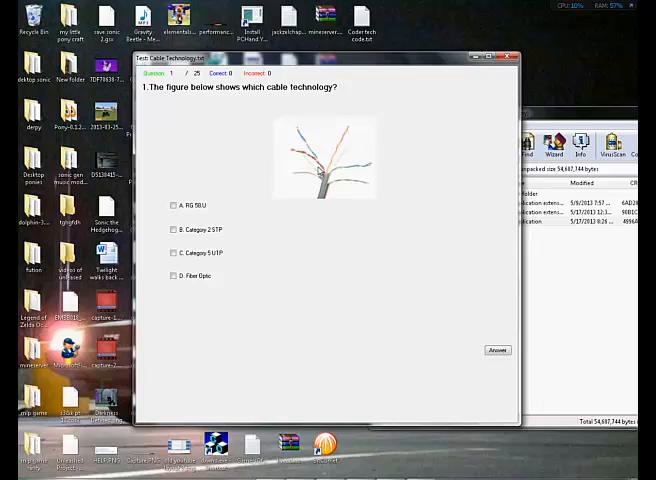
pyautogui.moveTo(324, 140)
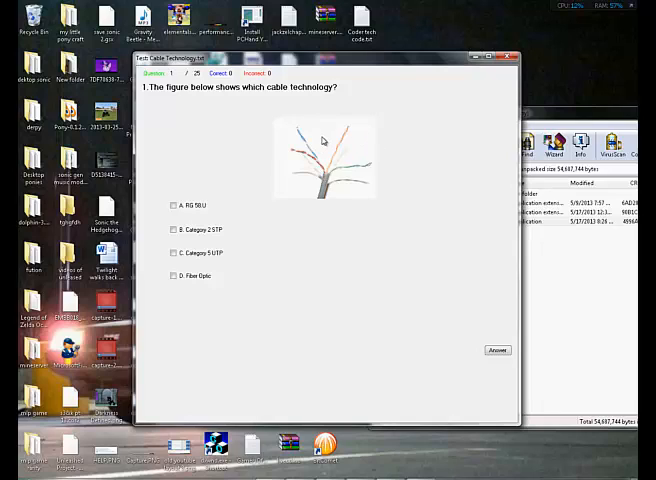
pyautogui.moveTo(322, 120)
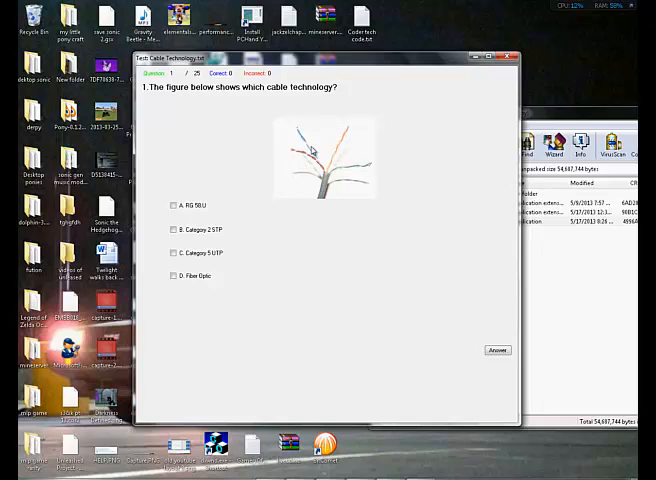
pyautogui.moveTo(308, 100)
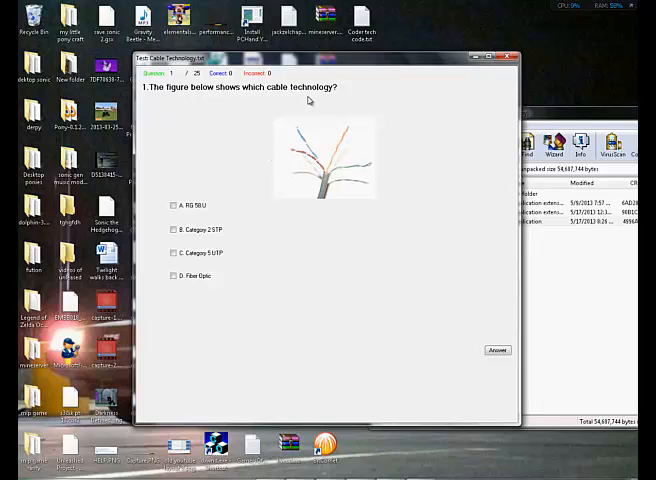
pyautogui.moveTo(158, 84)
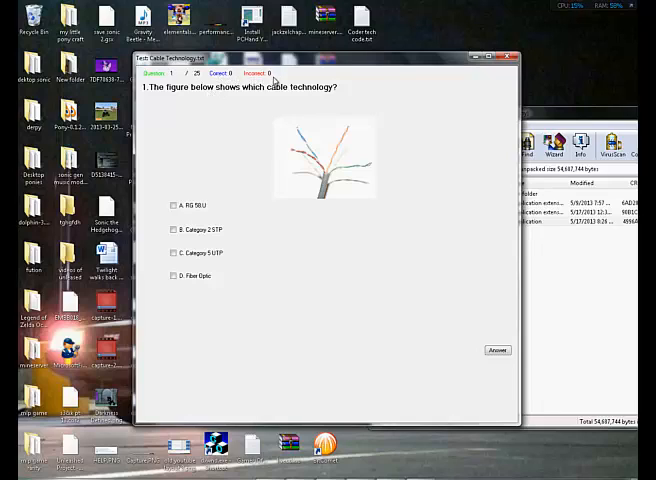
pyautogui.moveTo(250, 160)
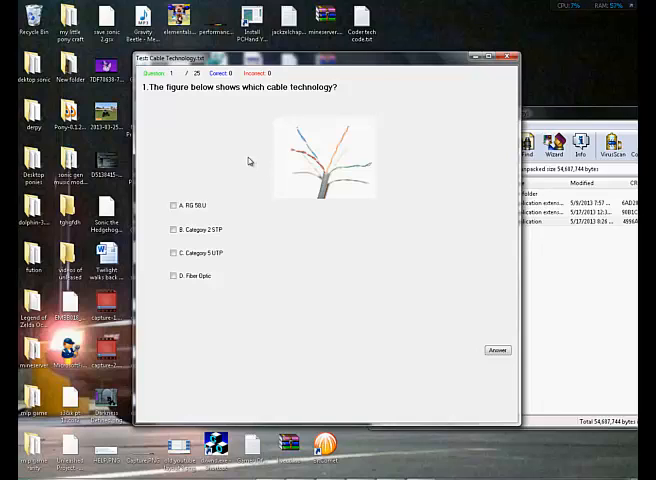
# Step: Answer the first Cable Technology question with option C, Category 5 UTP, and submit it
pyautogui.click(172, 252)
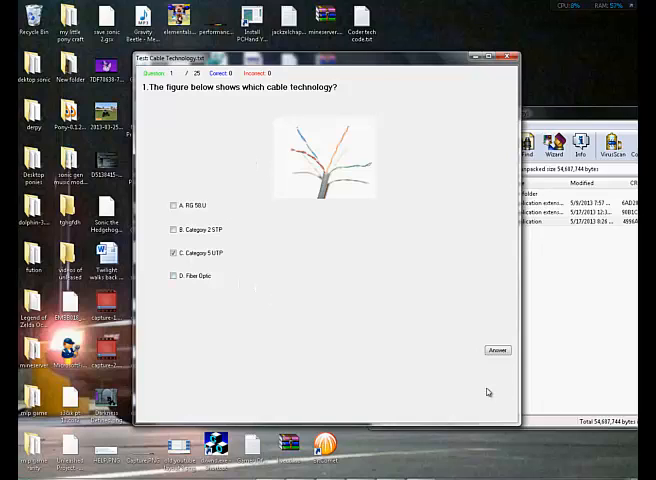
pyautogui.click(496, 350)
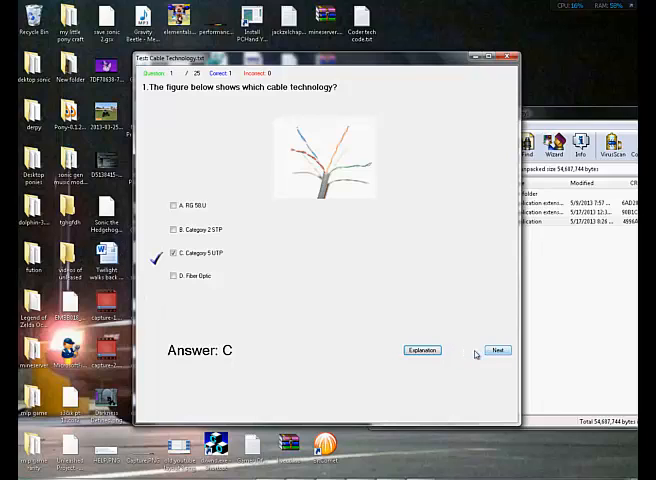
# Step: Show the twisted-pair explanation for answer C and play its demonstration video
pyautogui.click(422, 350)
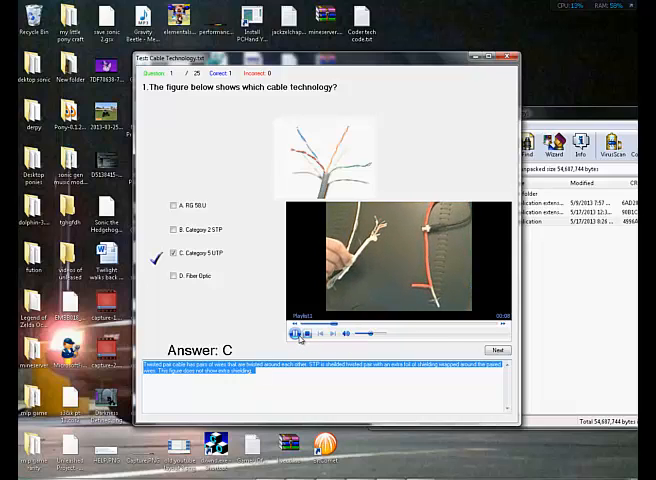
pyautogui.click(296, 334)
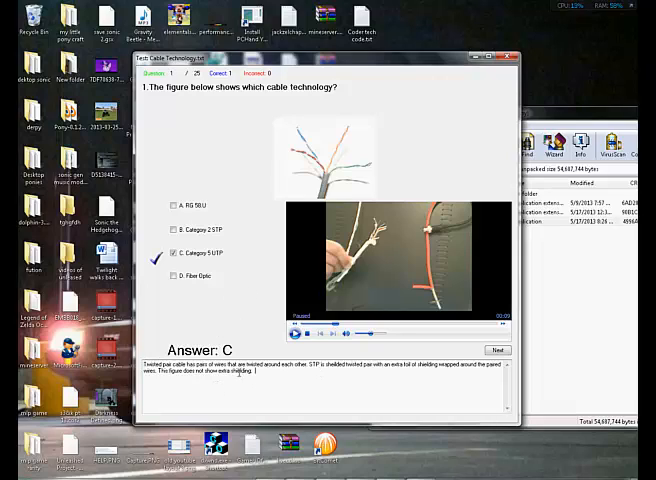
pyautogui.moveTo(252, 152)
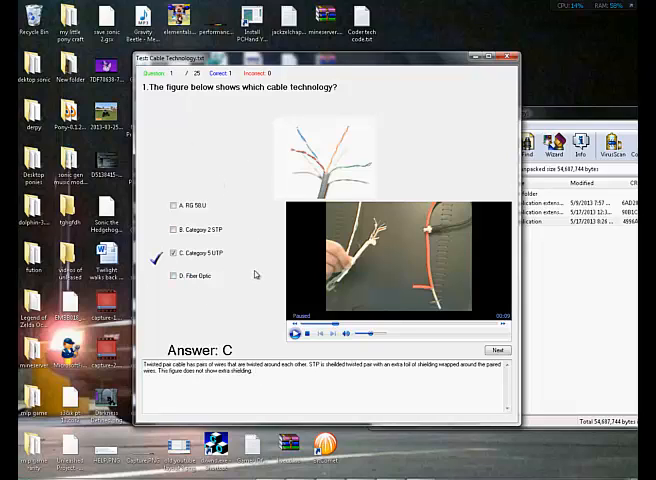
# Step: Move to the second question, choose option D and submit it for grading
pyautogui.click(496, 348)
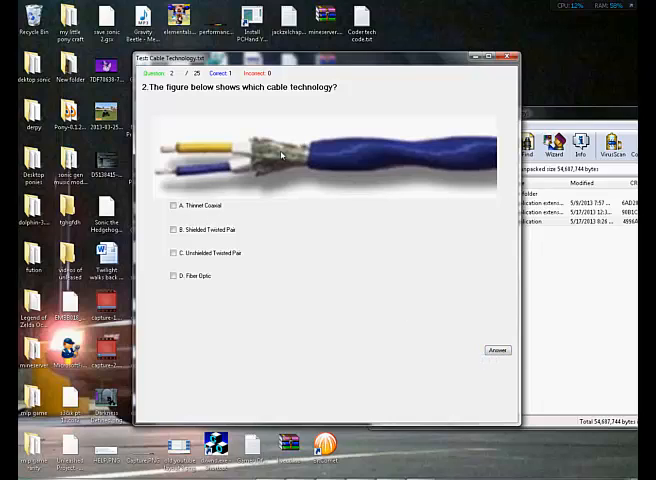
pyautogui.moveTo(220, 140)
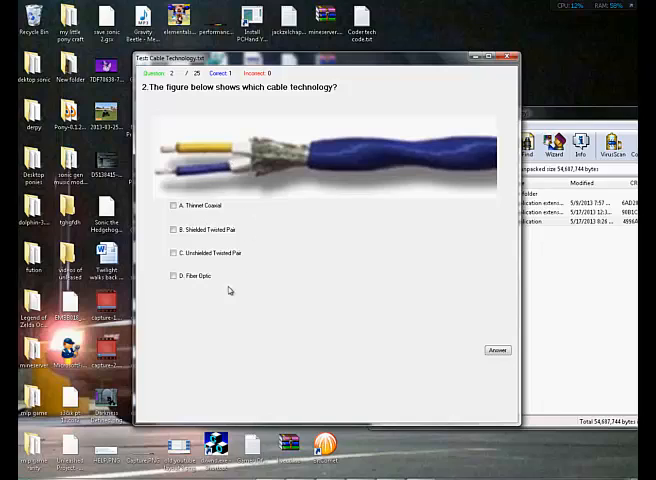
pyautogui.click(172, 276)
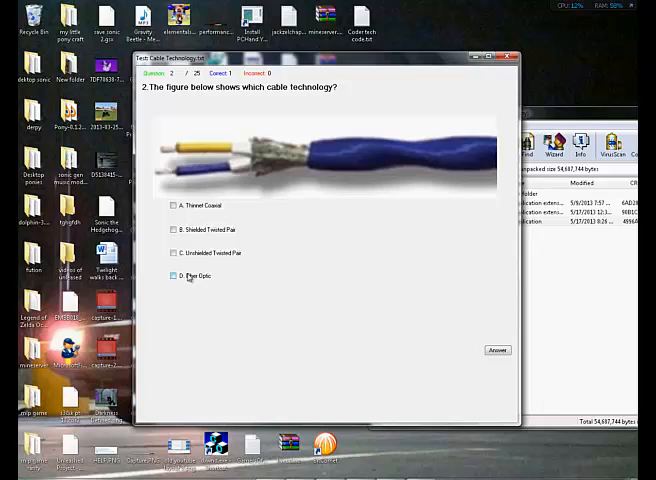
pyautogui.click(172, 276)
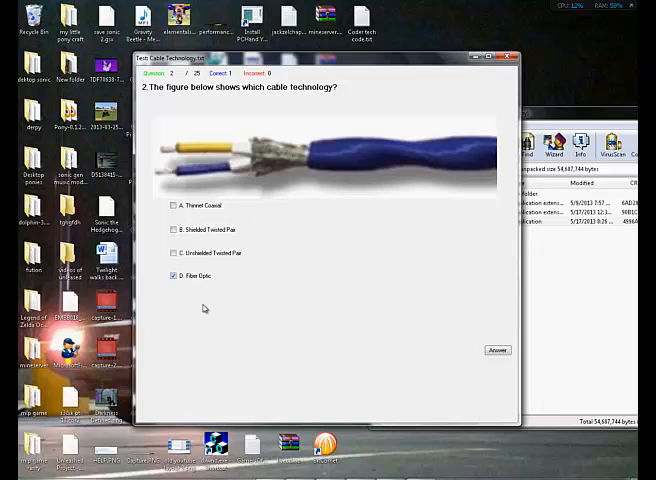
pyautogui.moveTo(284, 296)
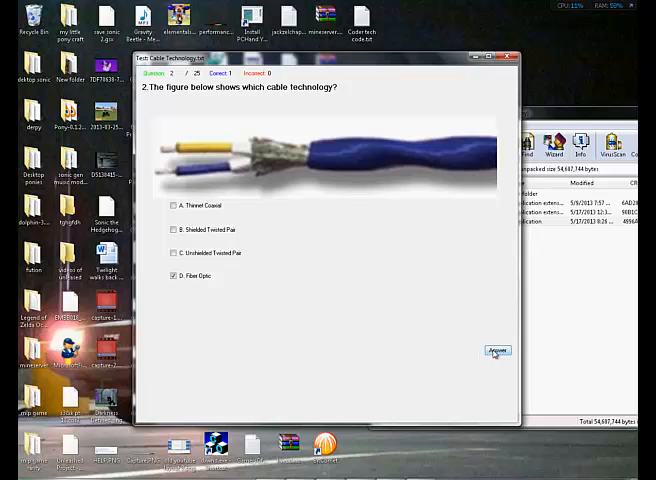
pyautogui.click(498, 352)
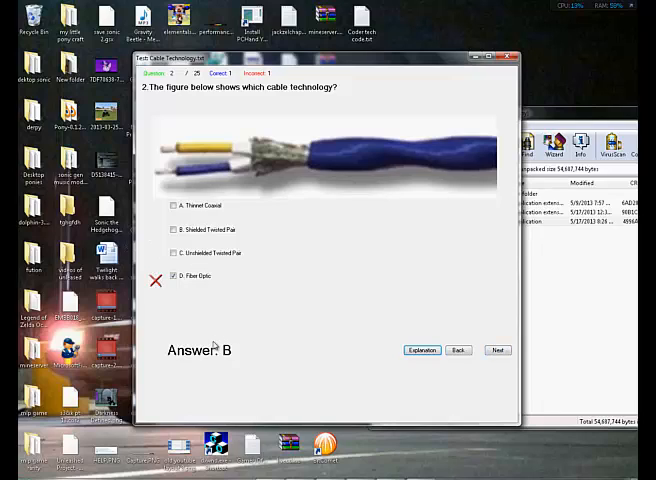
pyautogui.moveTo(188, 296)
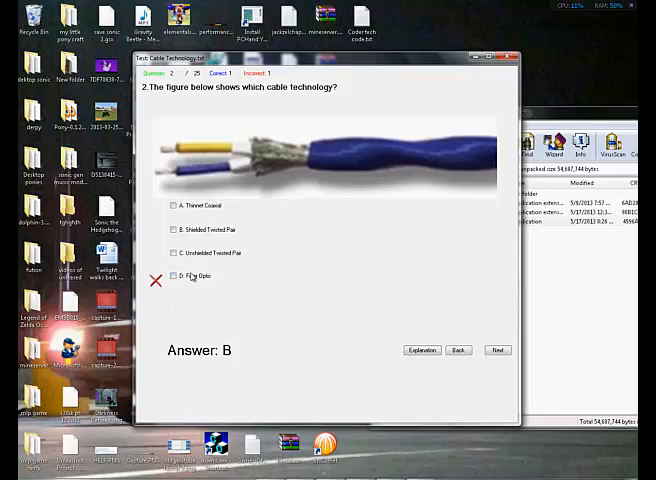
# Step: Try the other checkboxes on the graded question showing B as the correct answer
pyautogui.click(172, 252)
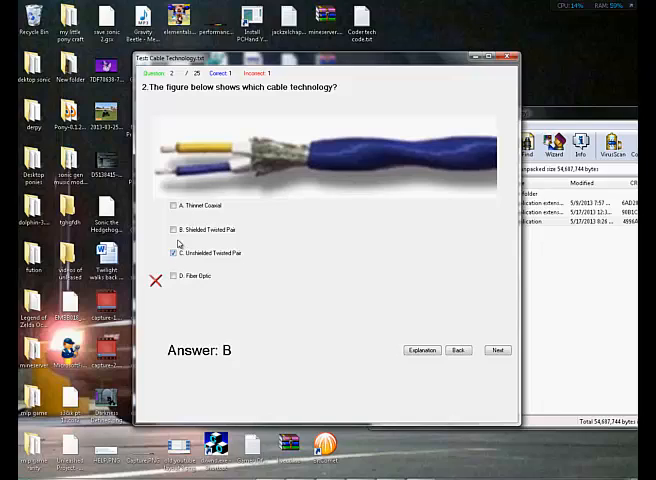
pyautogui.click(174, 206)
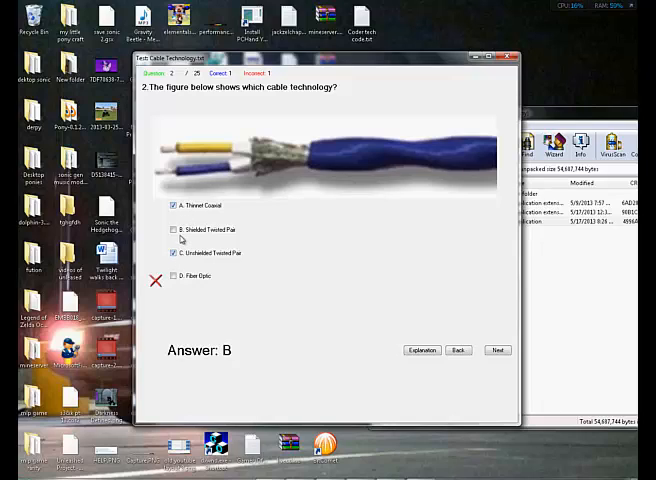
pyautogui.click(172, 228)
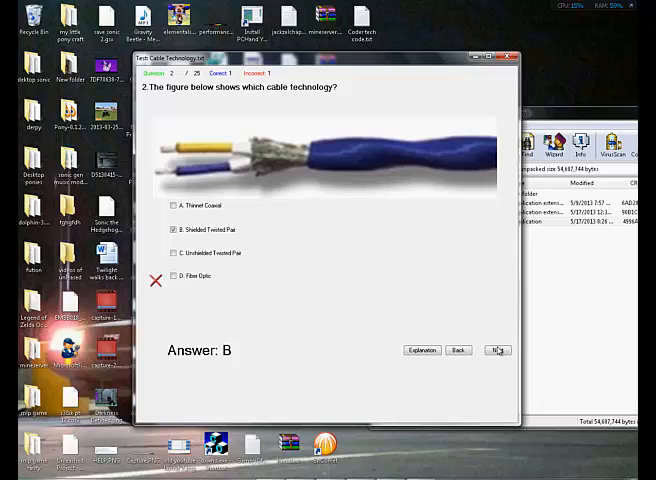
# Step: Answer the third question with C. Twisted Pair and continue to the fourth question
pyautogui.click(498, 350)
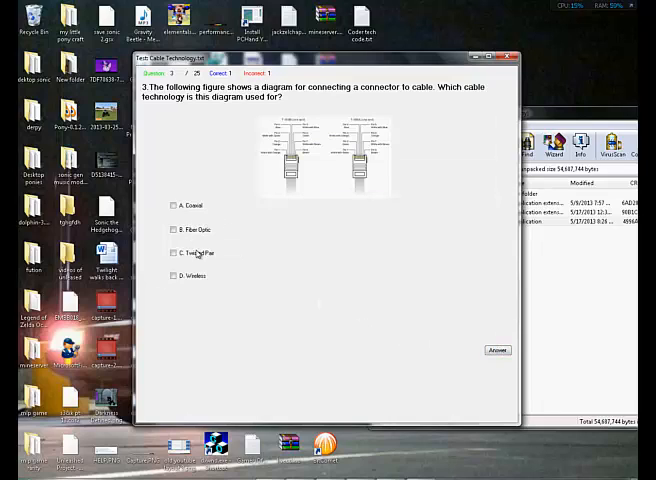
pyautogui.click(172, 252)
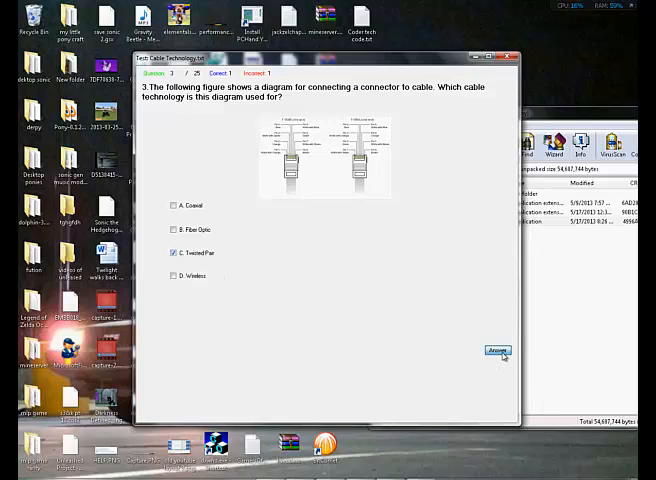
pyautogui.click(496, 352)
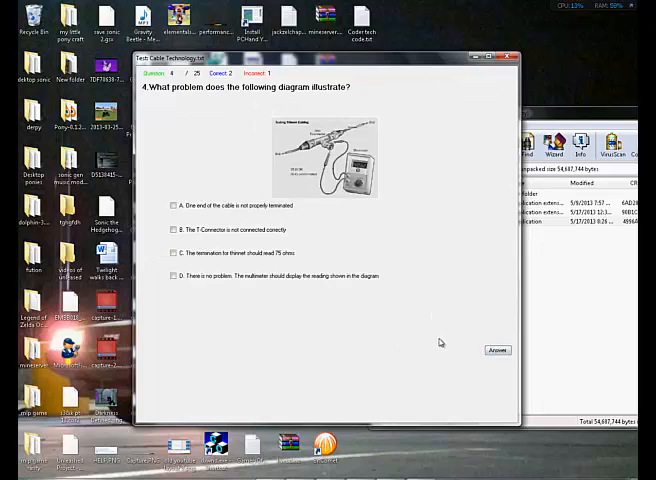
pyautogui.moveTo(216, 204)
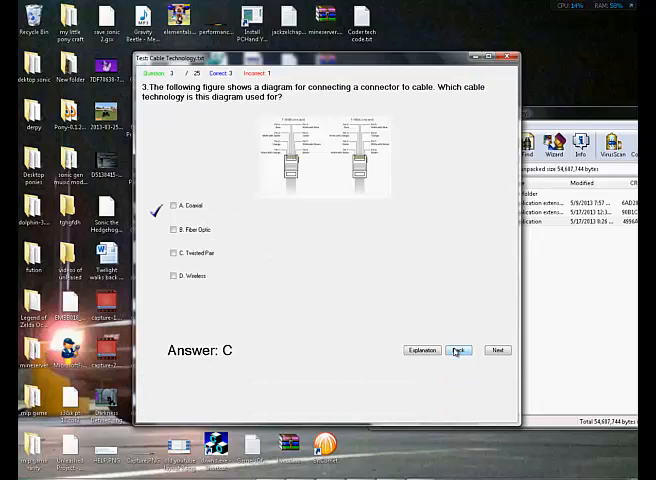
# Step: Go back two questions to review question 1's result, then move forward again
pyautogui.click(458, 350)
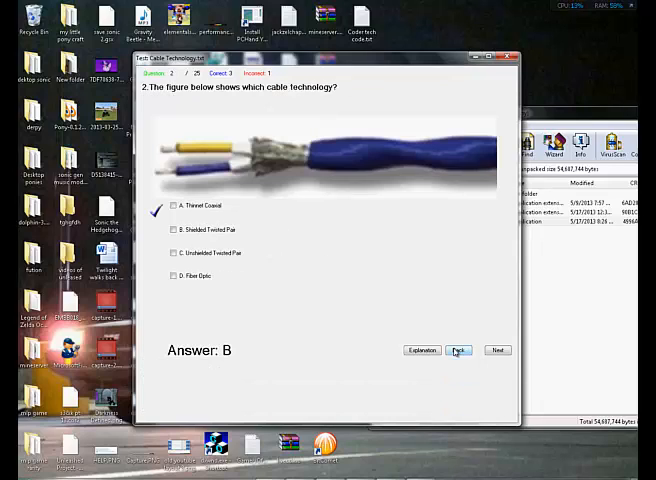
pyautogui.click(458, 350)
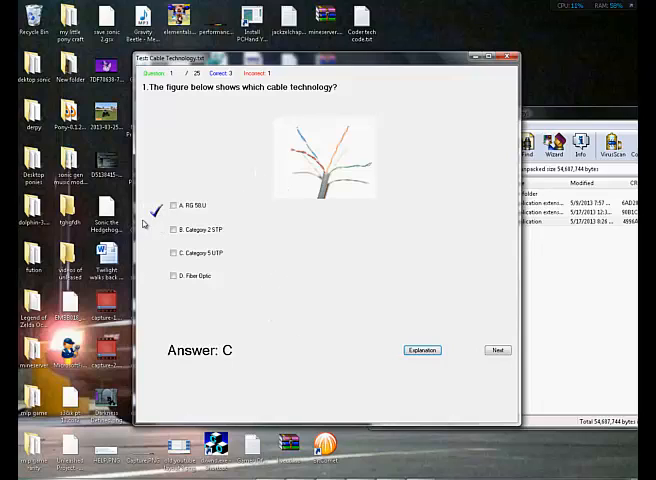
pyautogui.moveTo(296, 316)
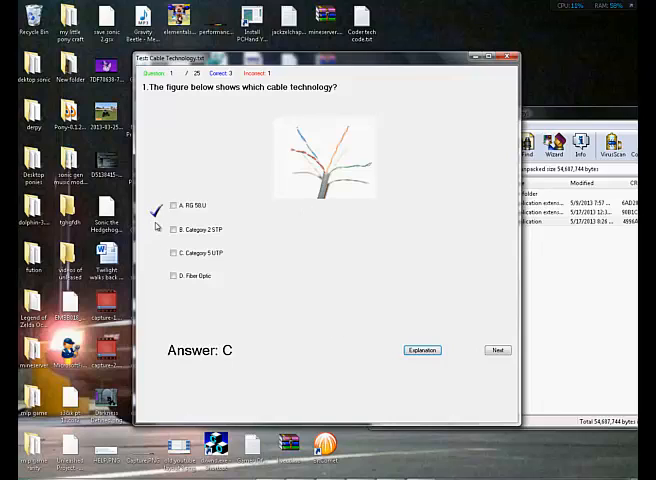
pyautogui.click(496, 350)
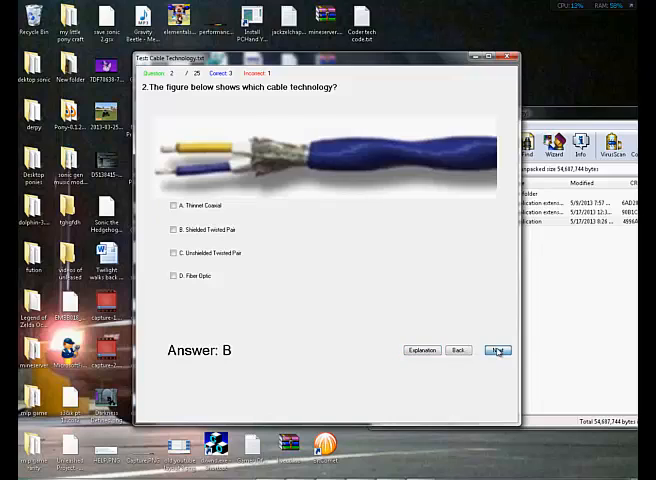
pyautogui.click(498, 350)
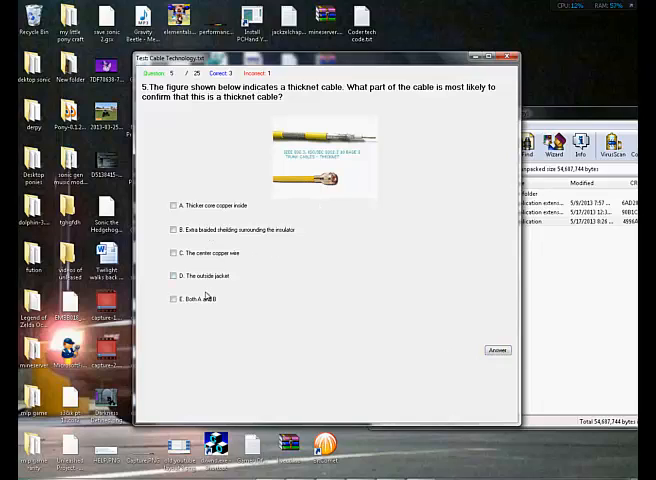
# Step: Answer E on question 5 and Thicknet on the next, checking each and moving on
pyautogui.click(172, 300)
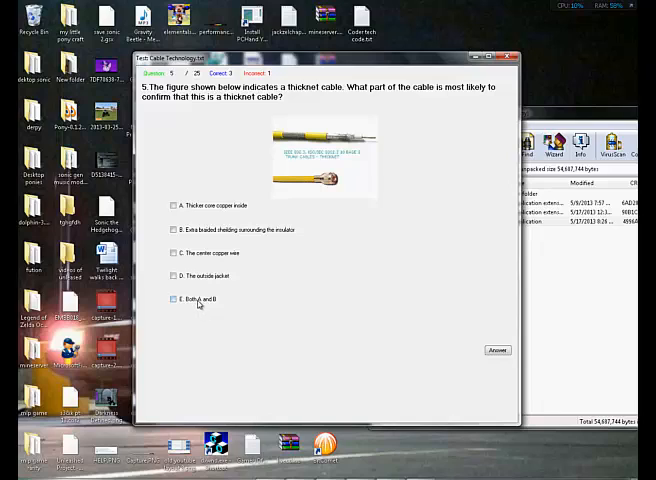
pyautogui.click(498, 350)
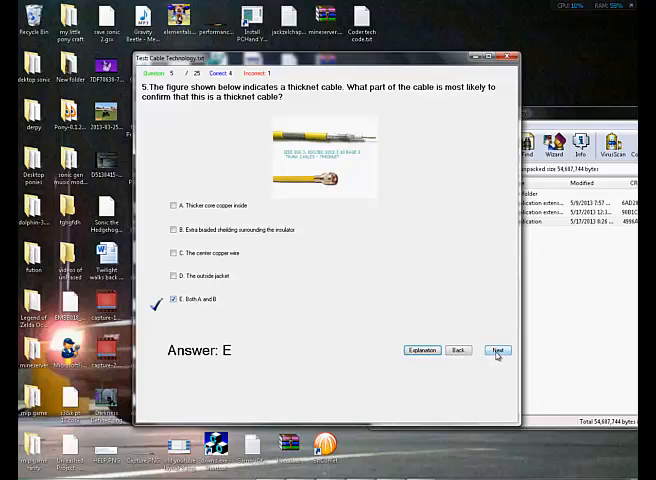
pyautogui.click(498, 350)
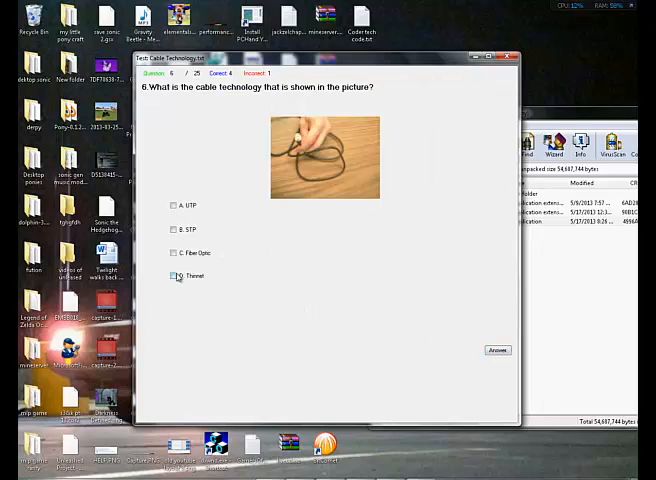
pyautogui.click(172, 276)
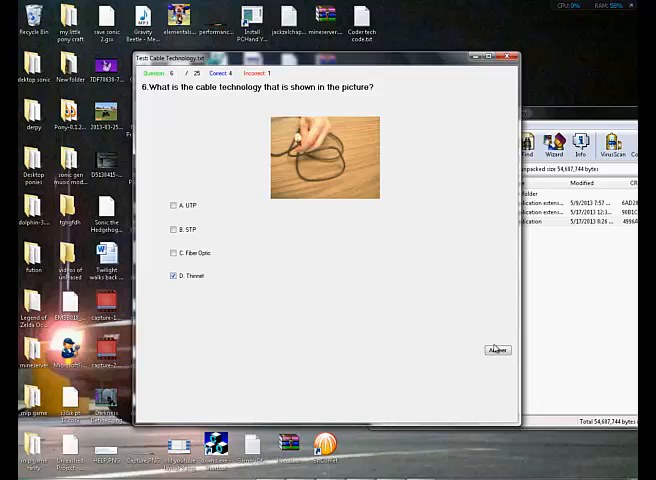
pyautogui.click(498, 350)
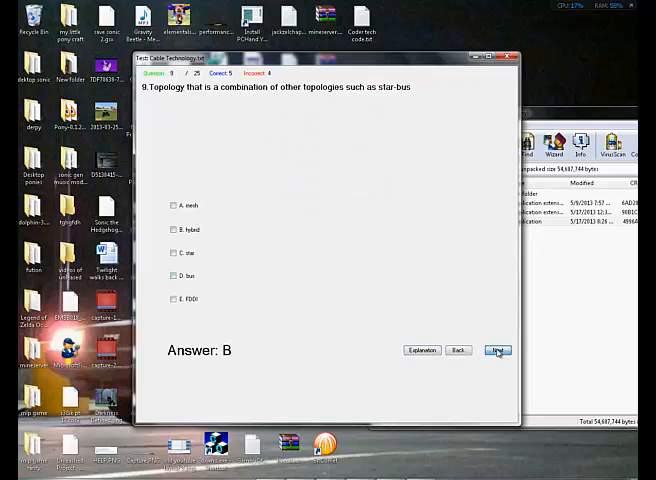
pyautogui.click(498, 350)
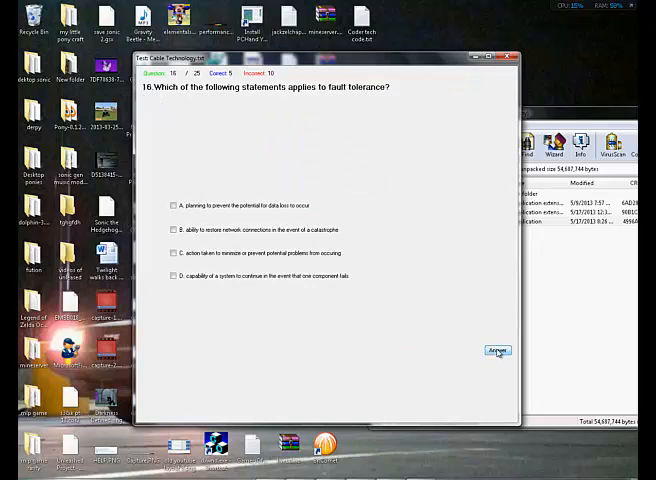
# Step: Check the remaining questions through to question 25, revealing answer C there
pyautogui.click(496, 350)
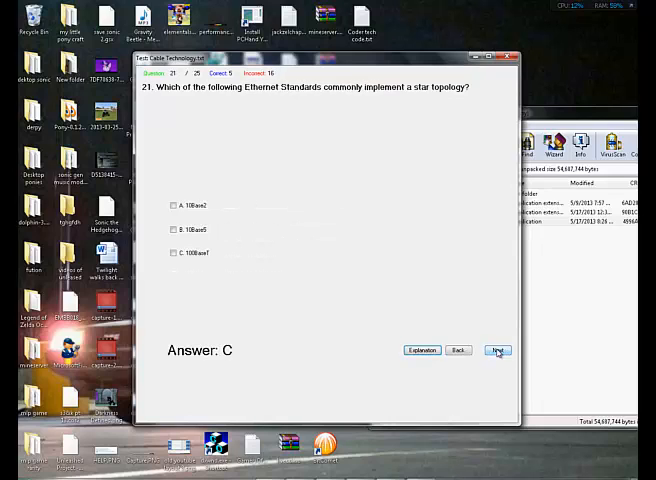
pyautogui.click(496, 350)
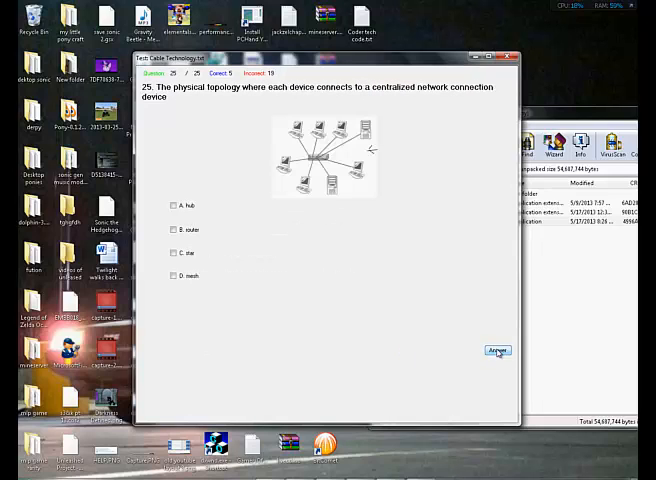
pyautogui.click(496, 350)
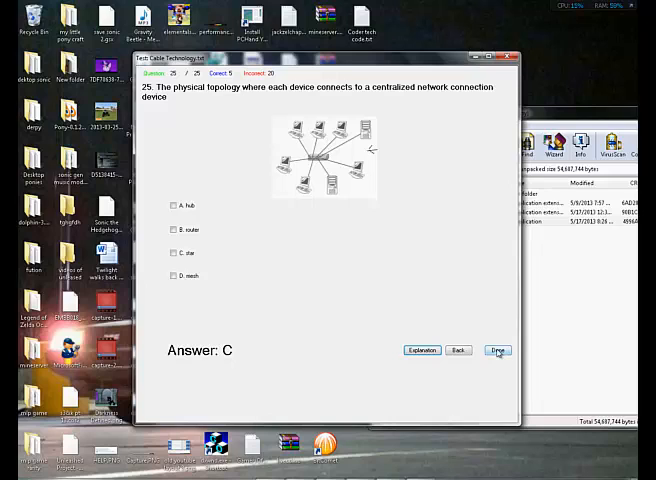
# Step: Finish the test to see the score of 5 correct out of 25, marked Failed
pyautogui.click(498, 350)
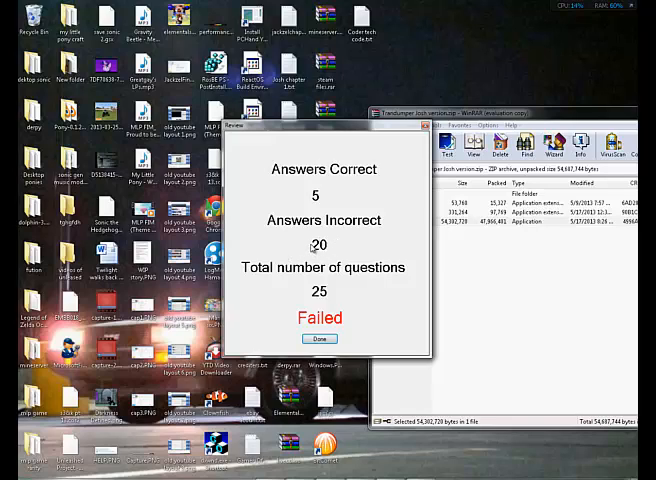
pyautogui.moveTo(316, 252)
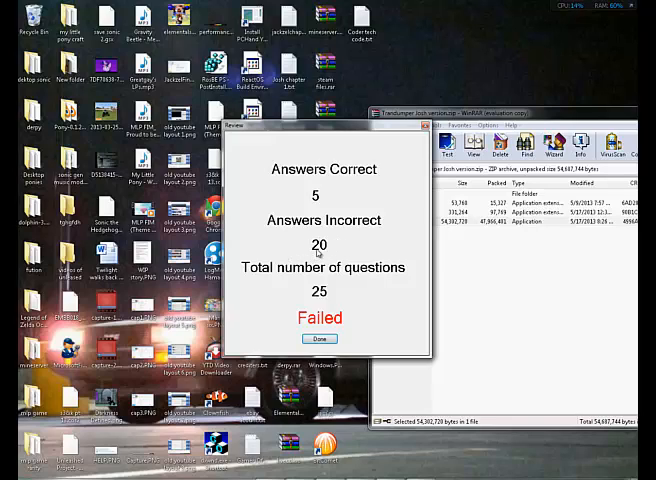
pyautogui.moveTo(320, 302)
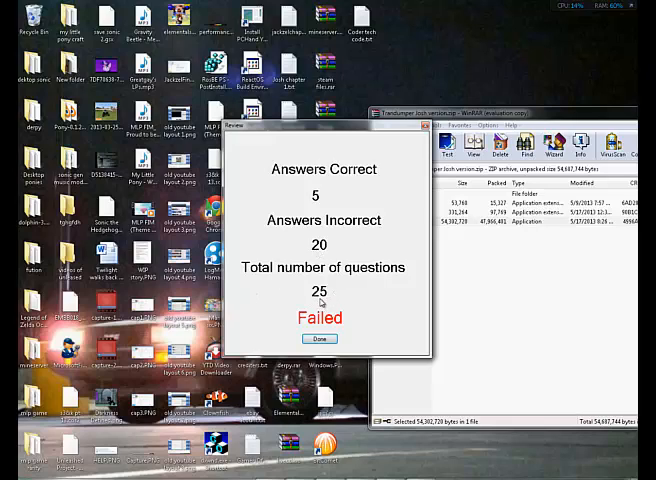
pyautogui.moveTo(360, 278)
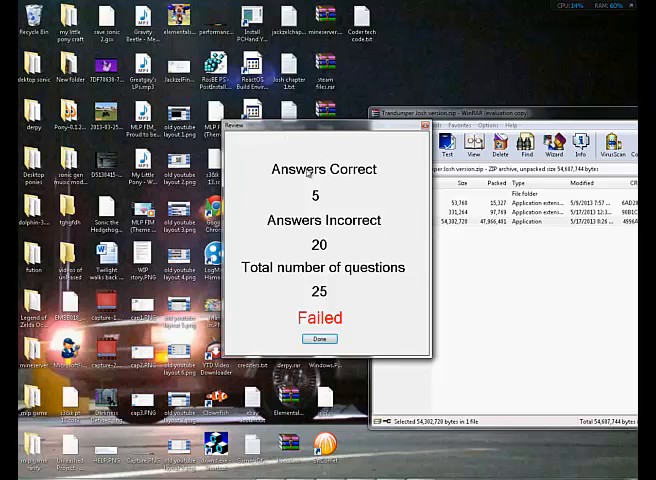
pyautogui.moveTo(380, 156)
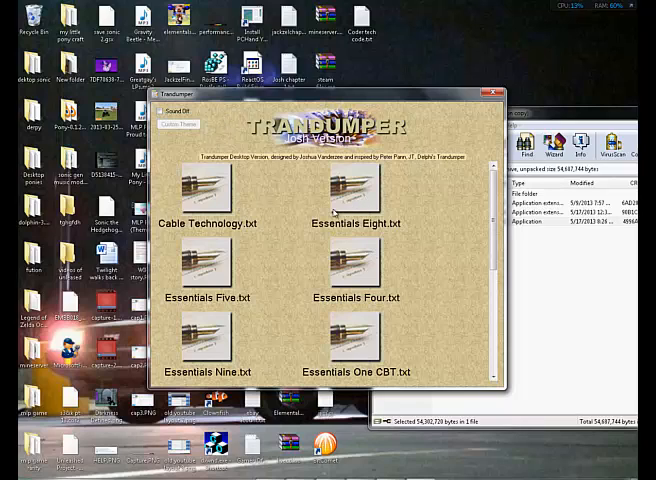
# Step: Start the Cable Technology.txt test and skip quickly through its questions
pyautogui.doubleClick(208, 188)
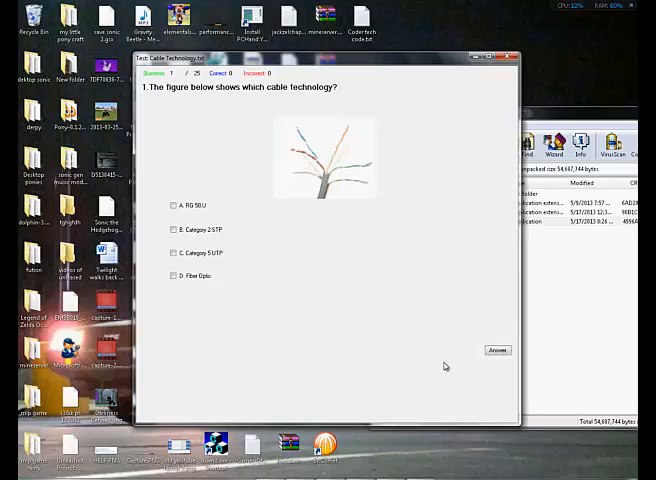
pyautogui.click(496, 350)
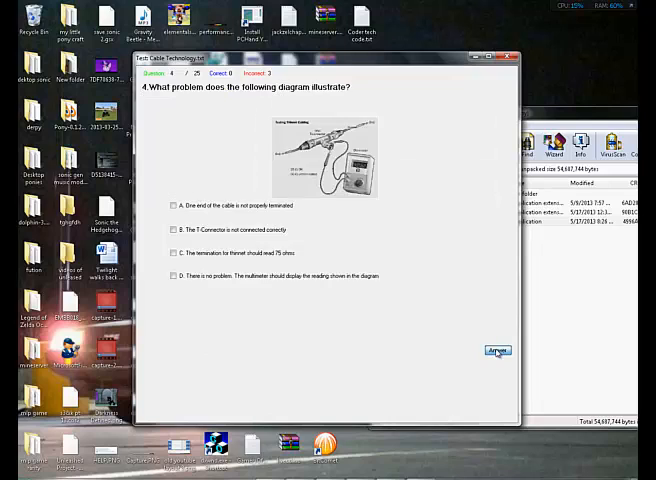
pyautogui.click(498, 350)
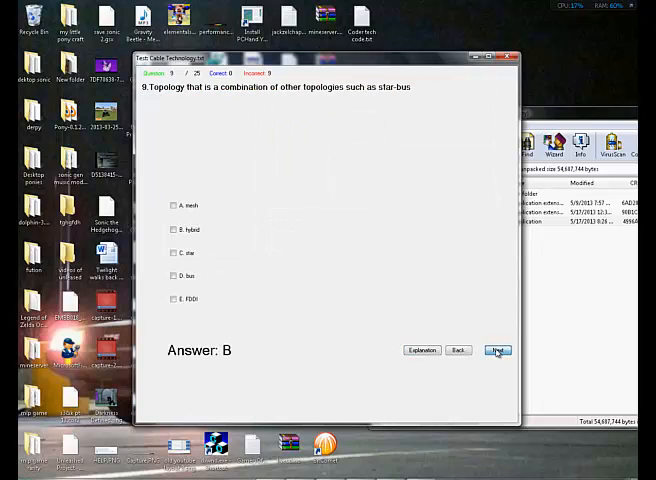
pyautogui.click(498, 350)
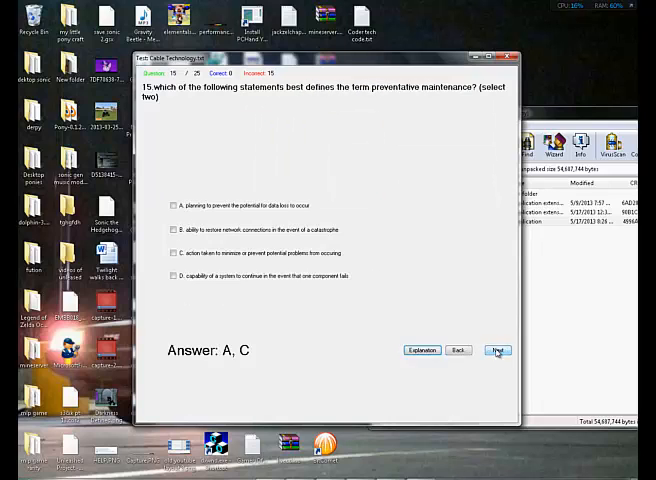
pyautogui.click(496, 350)
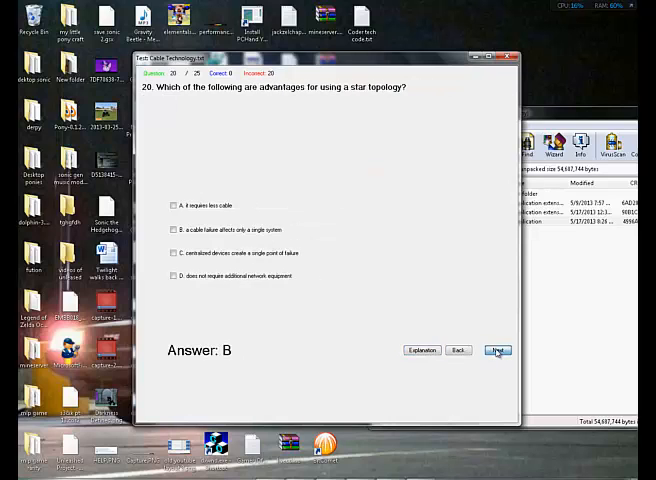
pyautogui.click(496, 350)
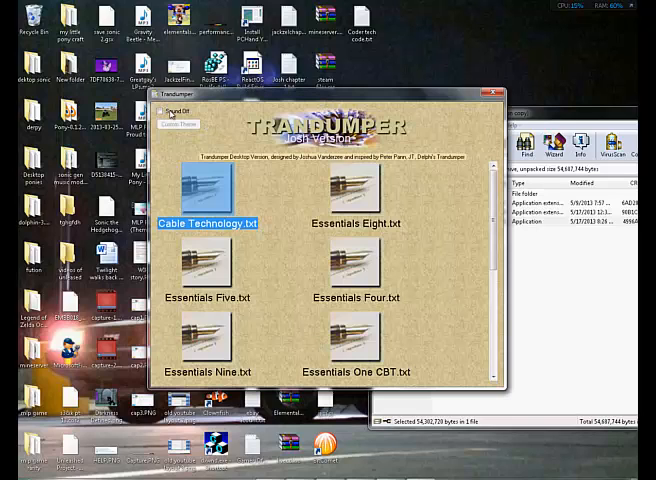
# Step: Open the background and sound customization settings window
pyautogui.click(162, 112)
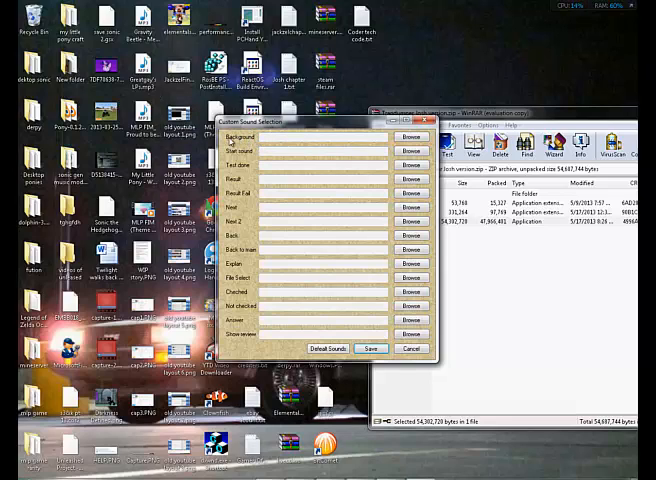
pyautogui.moveTo(340, 148)
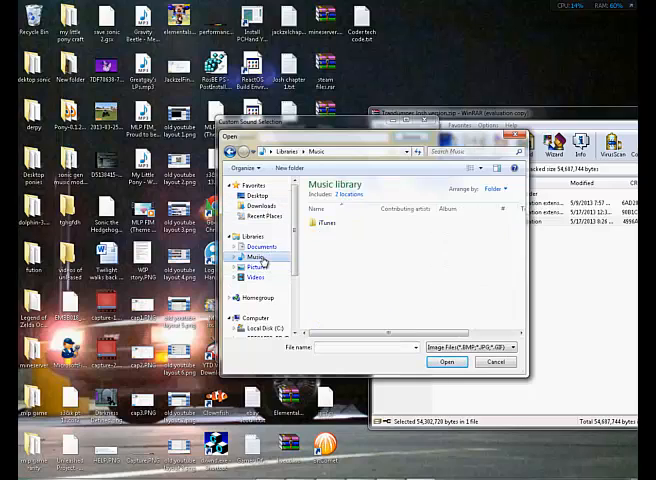
# Step: Choose a picture from the Pictures library as the background, then begin picking a sound
pyautogui.click(258, 268)
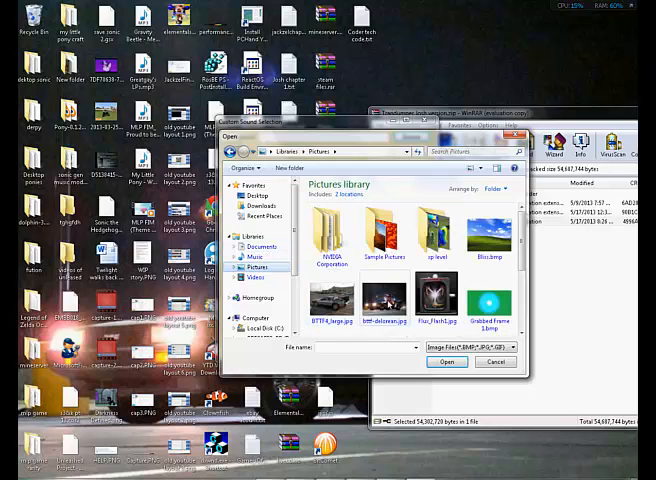
pyautogui.click(448, 360)
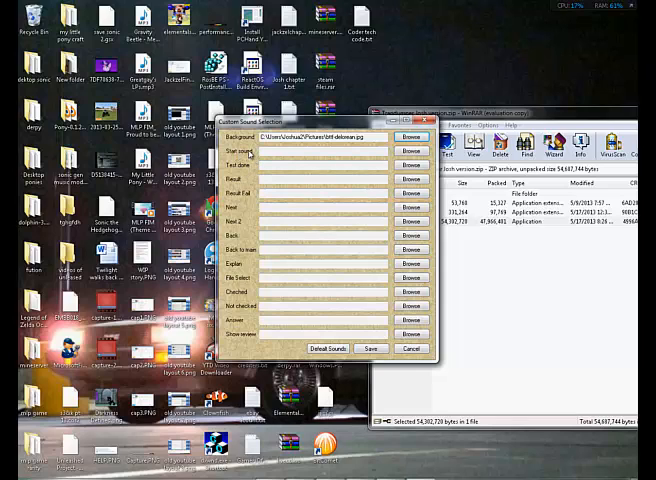
pyautogui.click(410, 136)
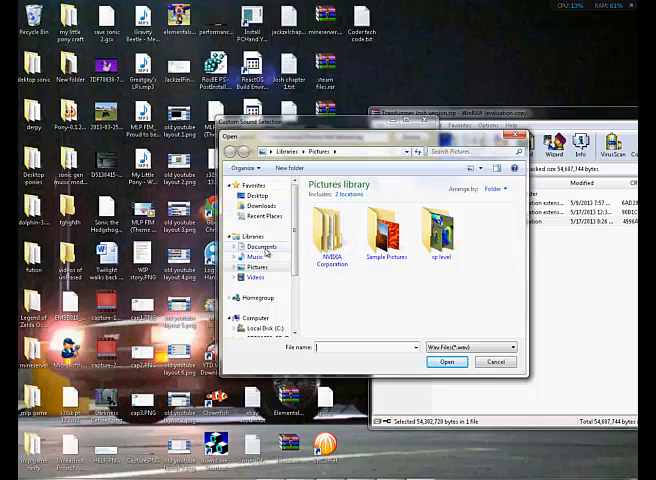
# Step: Pick the beginning .wav from the Desktop folder, preview it with Play, and confirm it
pyautogui.click(260, 246)
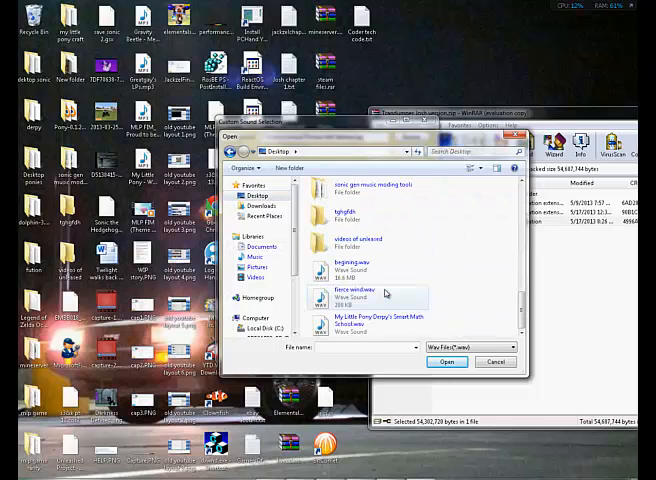
pyautogui.click(356, 268)
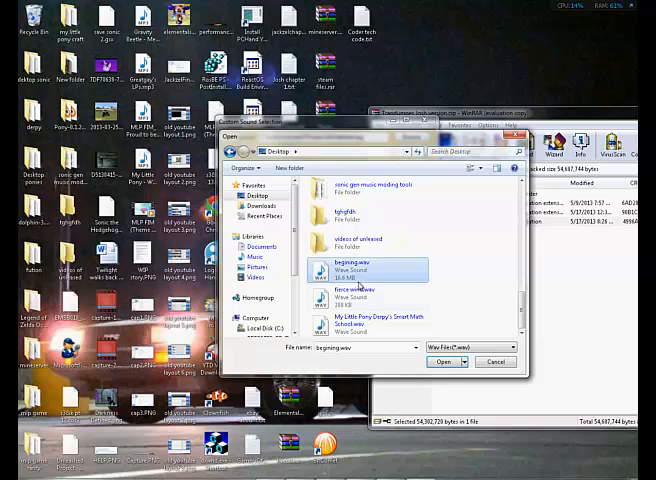
pyautogui.rightClick(356, 292)
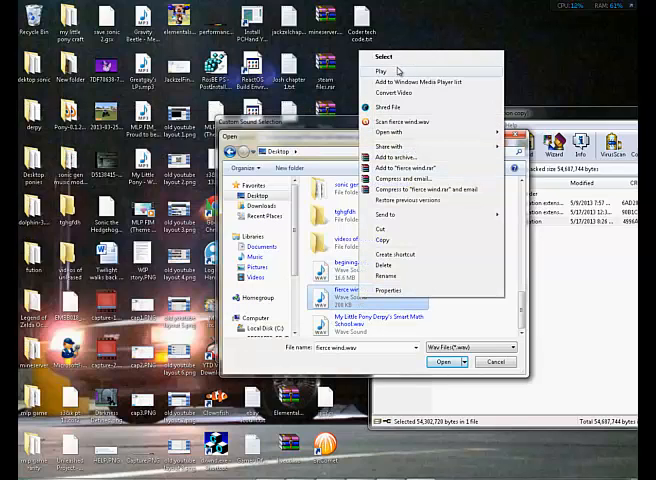
pyautogui.click(380, 68)
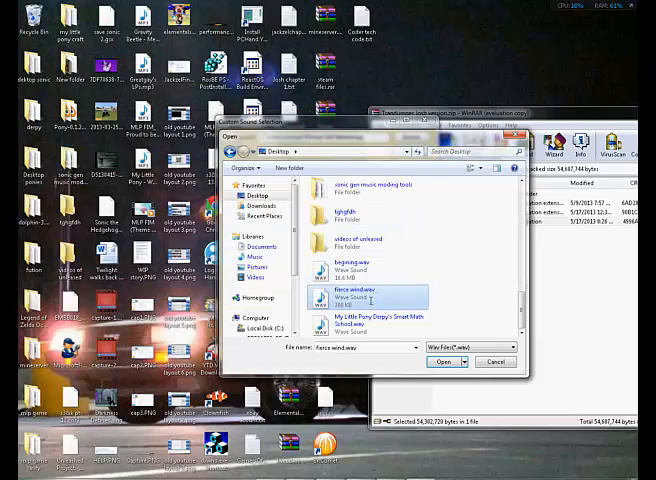
pyautogui.click(436, 360)
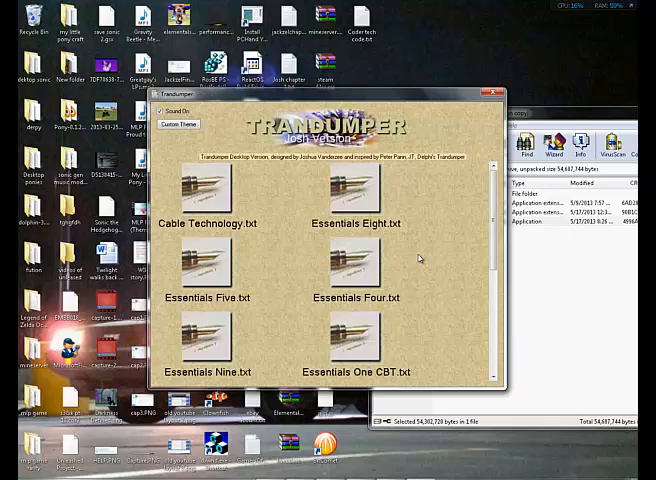
pyautogui.moveTo(420, 258)
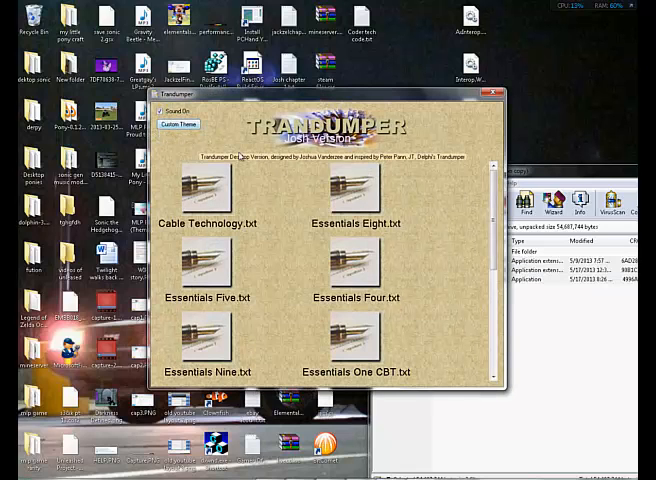
# Step: Choose the DeLorean picture from the Pictures library as the custom background
pyautogui.click(180, 122)
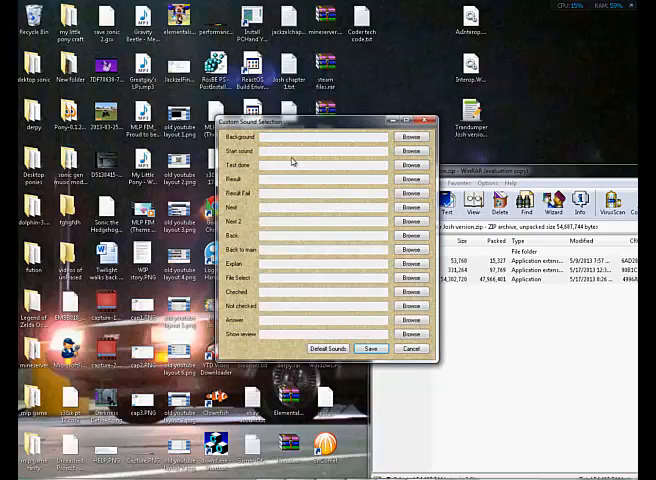
pyautogui.click(410, 136)
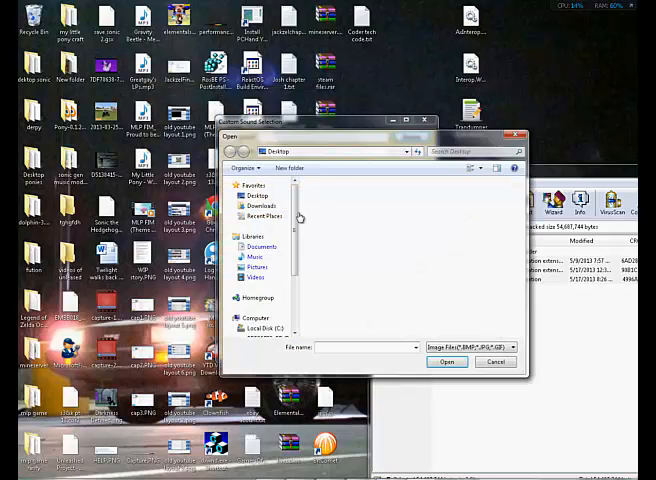
pyautogui.click(260, 204)
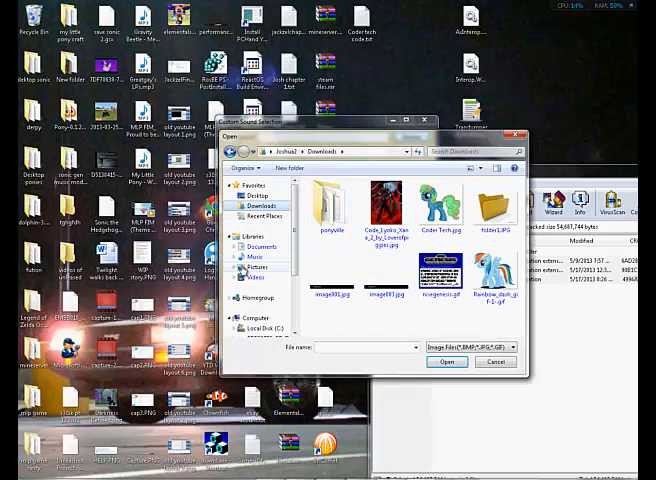
pyautogui.click(258, 266)
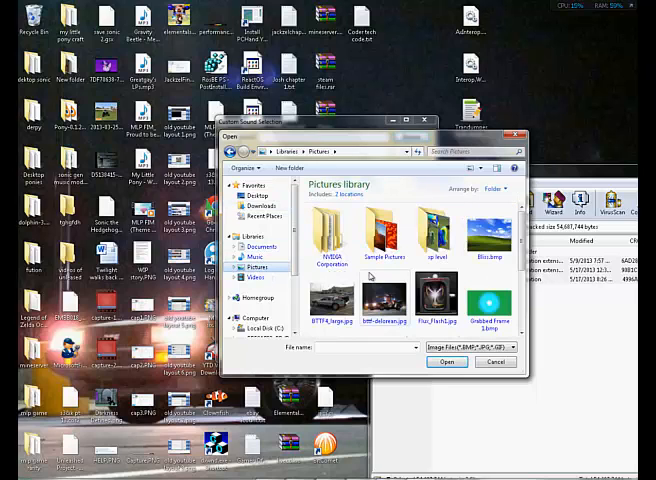
# Step: Choose a sound file from the Desktop folder for the sound slot and save the customisation
pyautogui.click(448, 360)
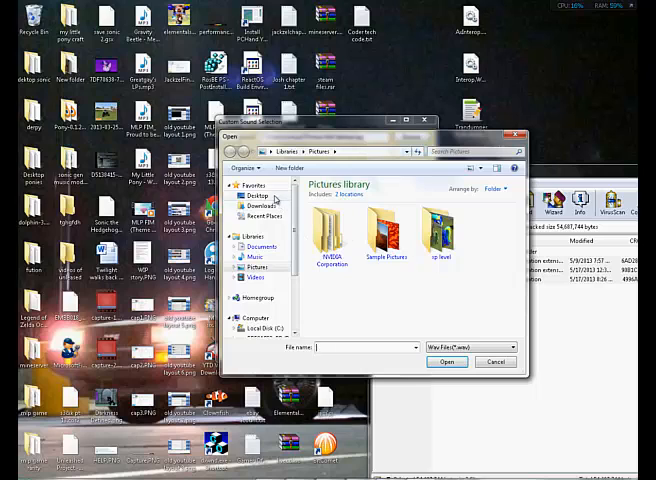
pyautogui.click(242, 196)
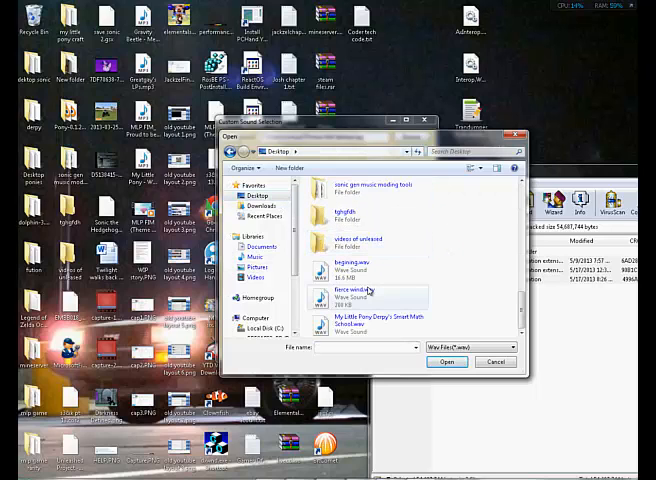
pyautogui.click(448, 362)
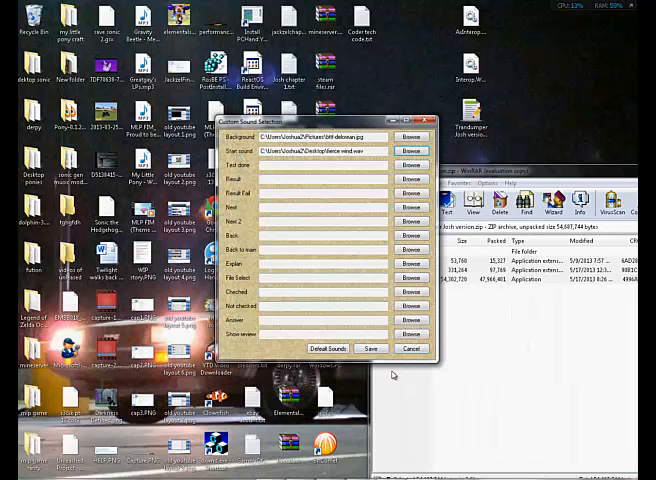
pyautogui.click(410, 348)
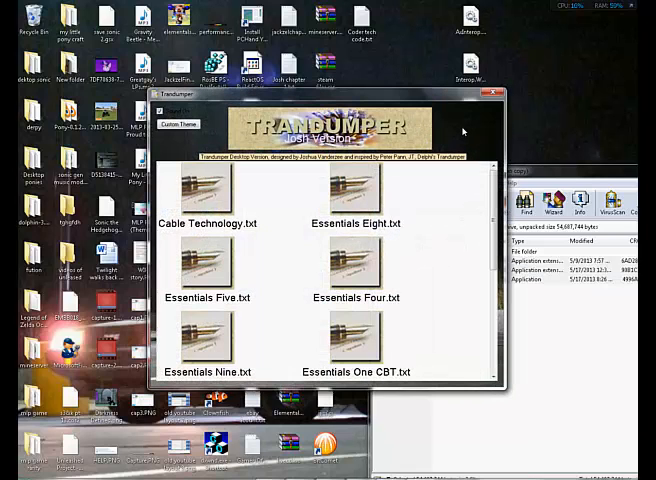
pyautogui.moveTo(460, 132)
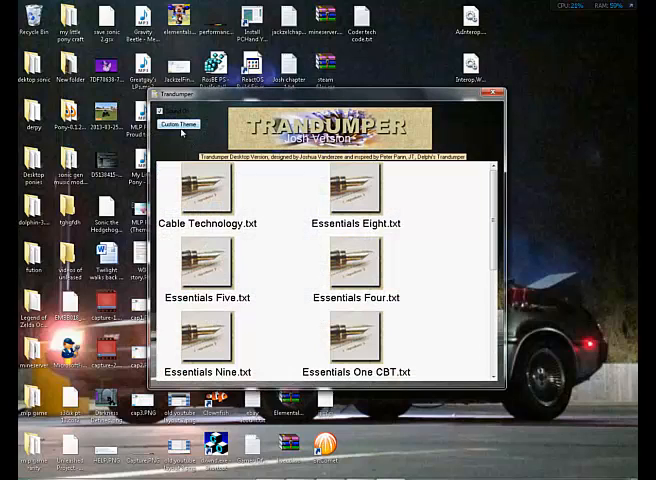
# Step: Apply the customisation so the DeLorean picture shows behind the test library
pyautogui.click(178, 122)
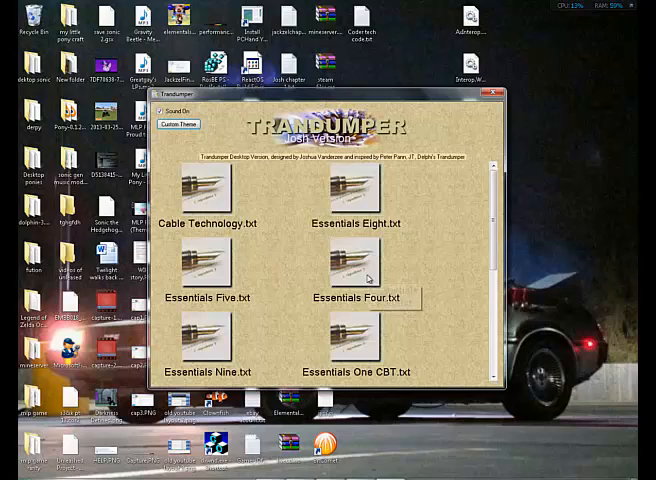
# Step: Reopen TransDumper from the desktop and assign the My Little Pony sound to another slot
pyautogui.click(492, 92)
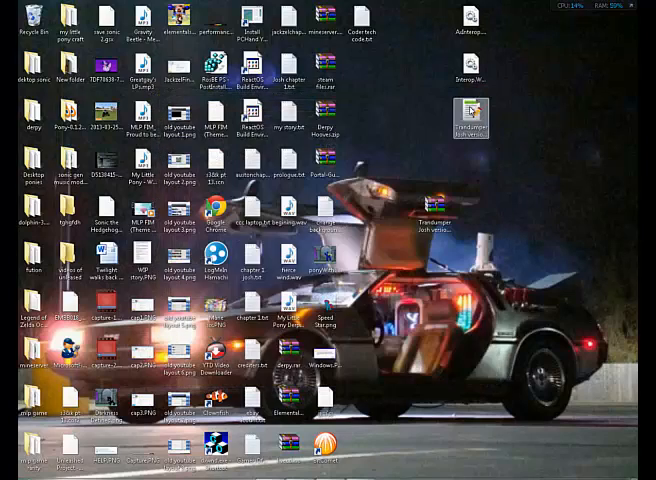
pyautogui.doubleClick(470, 118)
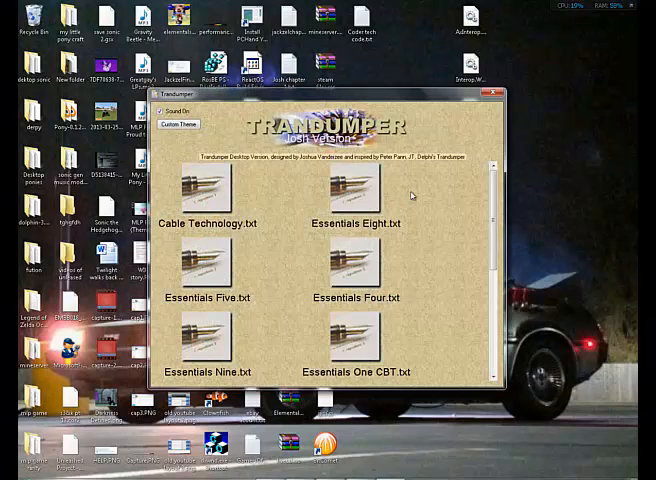
pyautogui.click(180, 122)
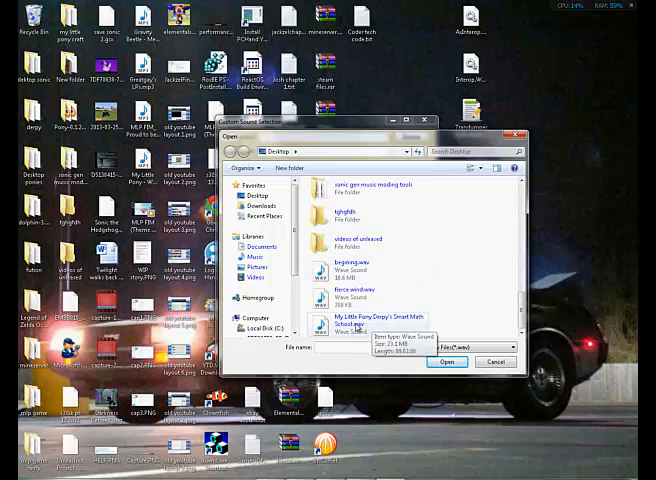
pyautogui.click(448, 360)
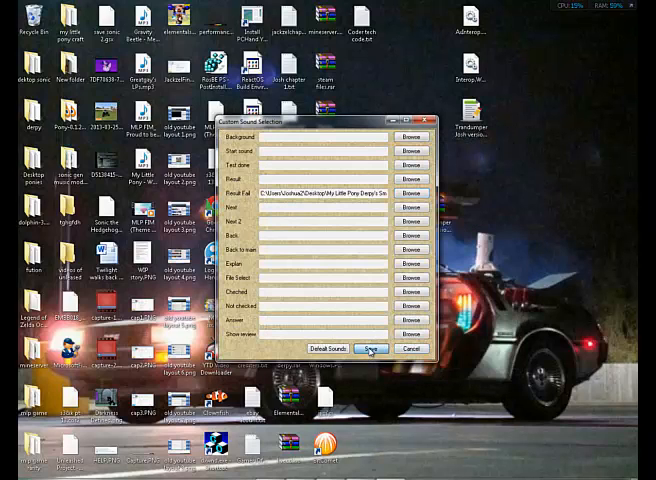
# Step: Advance through the remaining Cable Technology questions to 25 and finish, scoring 0 correct, Failed
pyautogui.click(370, 348)
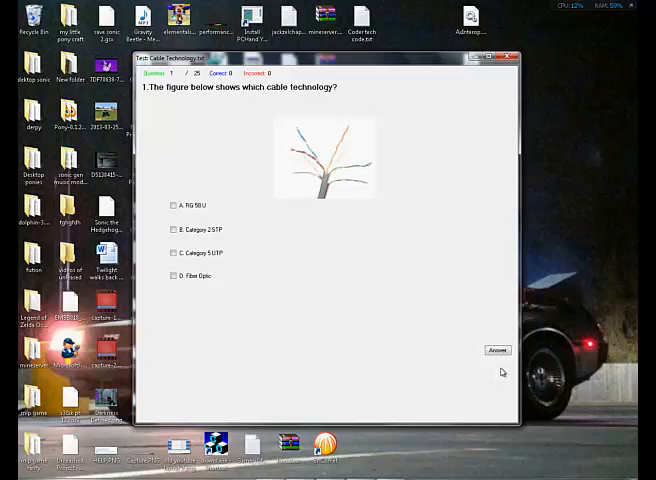
pyautogui.click(496, 350)
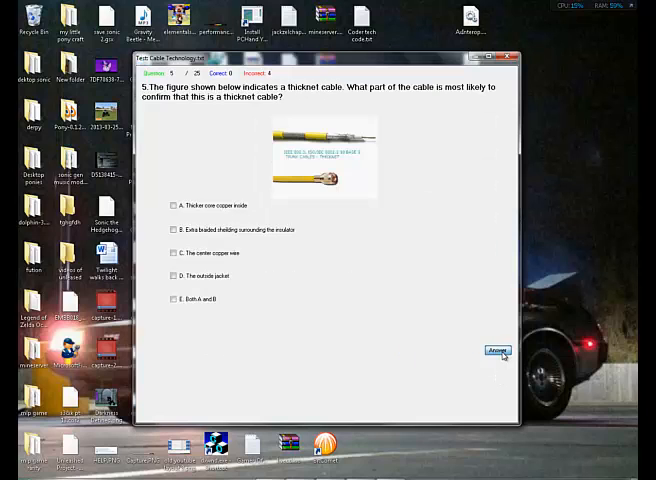
pyautogui.click(496, 350)
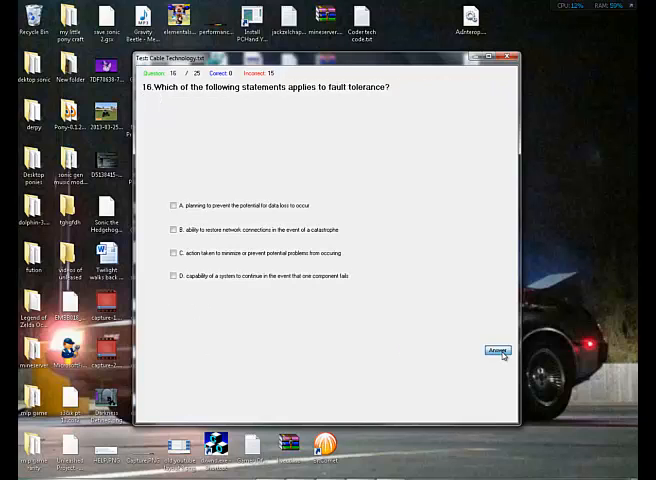
pyautogui.click(496, 352)
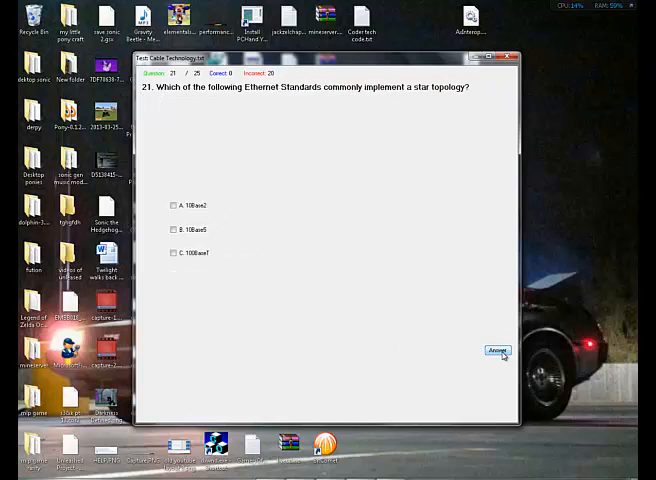
pyautogui.click(496, 350)
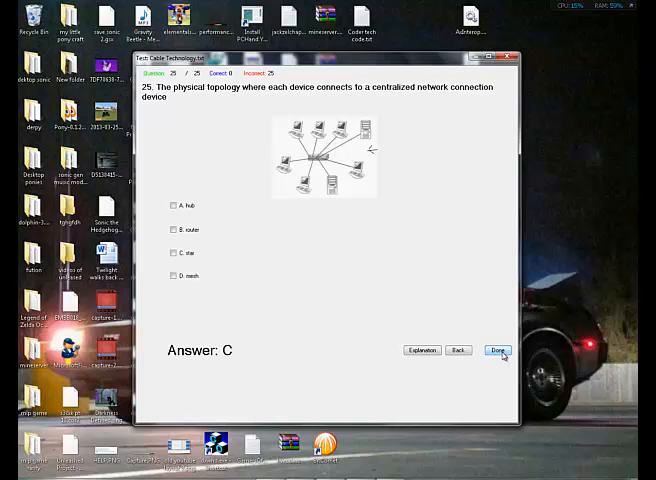
pyautogui.click(496, 350)
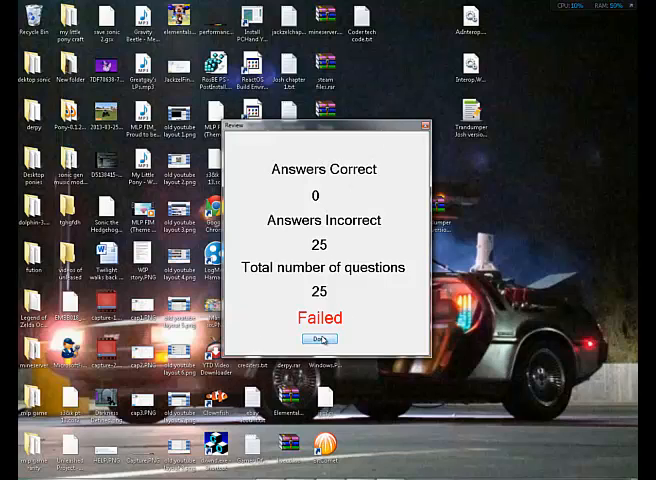
# Step: Close the results, reopen Customize and reset the sounds to Default Sounds
pyautogui.click(320, 338)
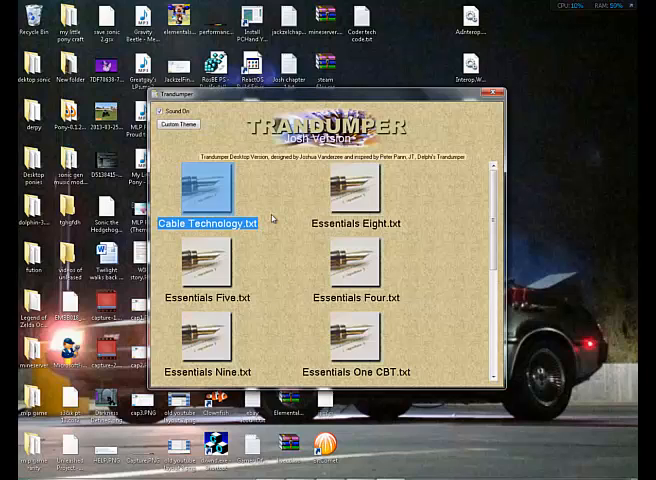
pyautogui.moveTo(232, 140)
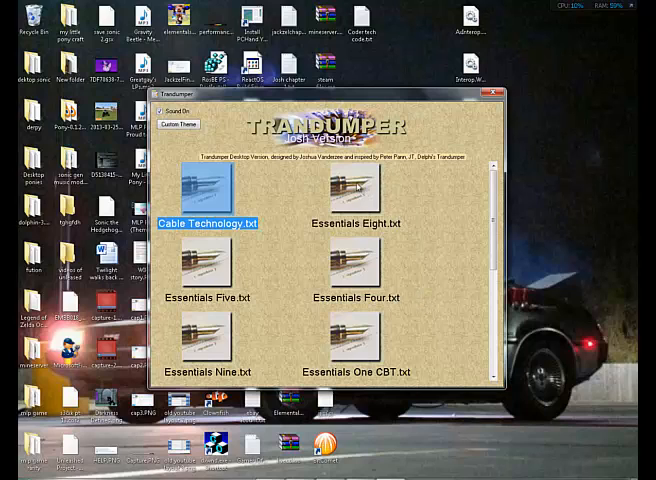
pyautogui.click(178, 124)
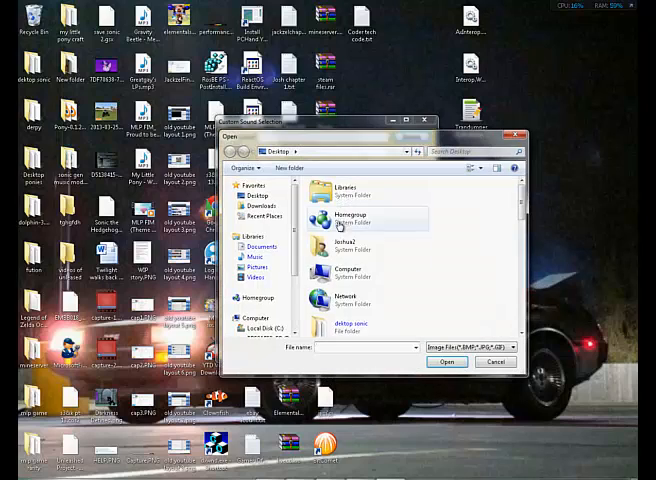
pyautogui.click(364, 272)
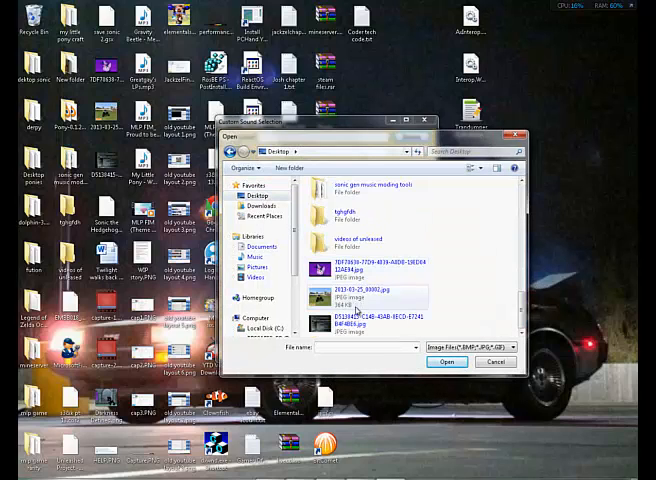
pyautogui.click(448, 360)
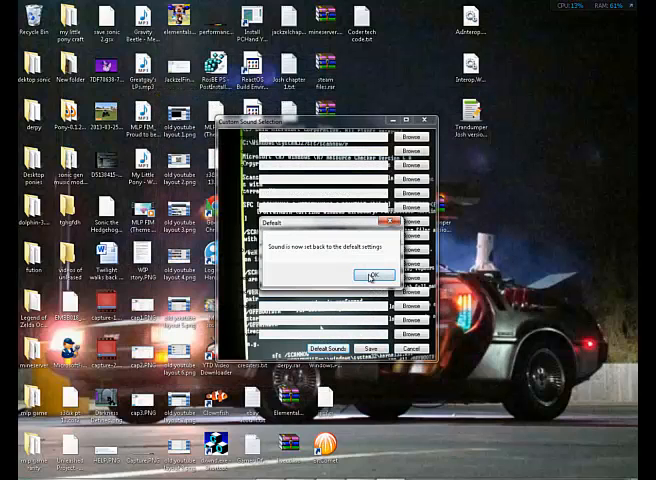
# Step: Acknowledge the sound reset message and close TransDumper, leaving the DeLorean desktop
pyautogui.click(376, 276)
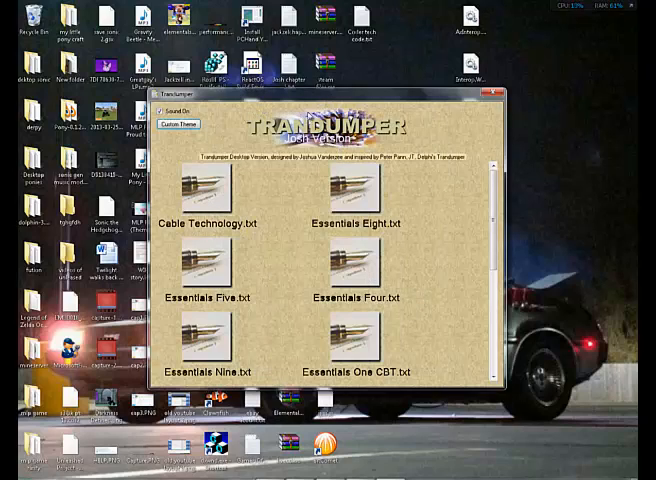
pyautogui.moveTo(444, 118)
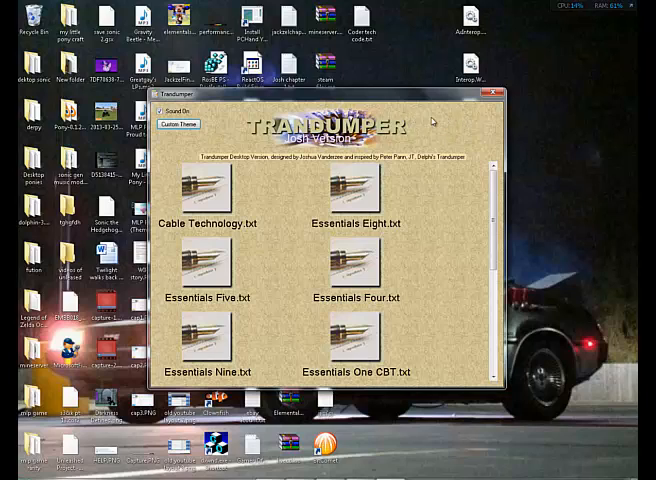
pyautogui.moveTo(440, 124)
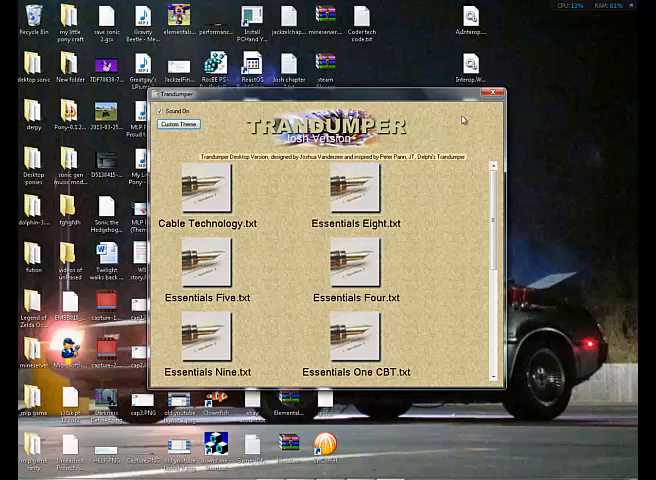
pyautogui.click(494, 92)
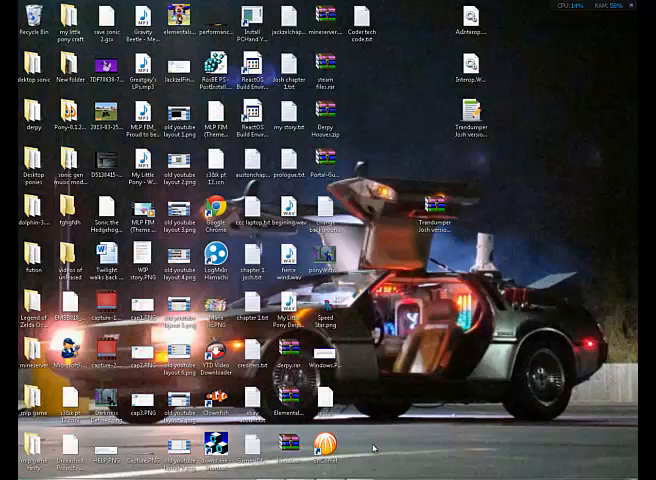